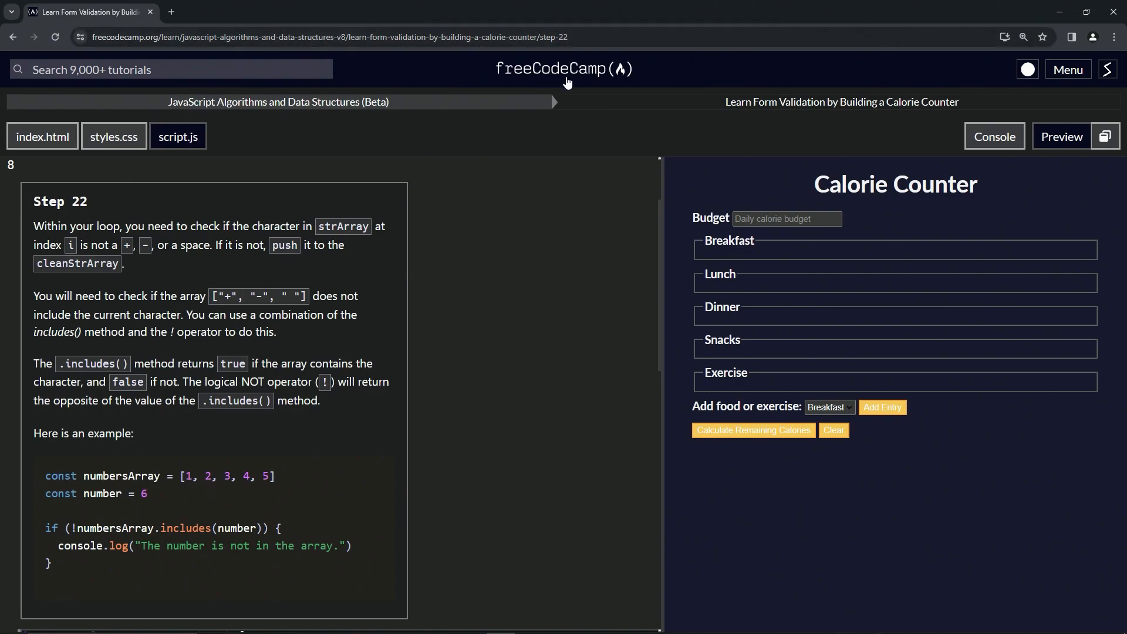
mouse_move(225, 107)
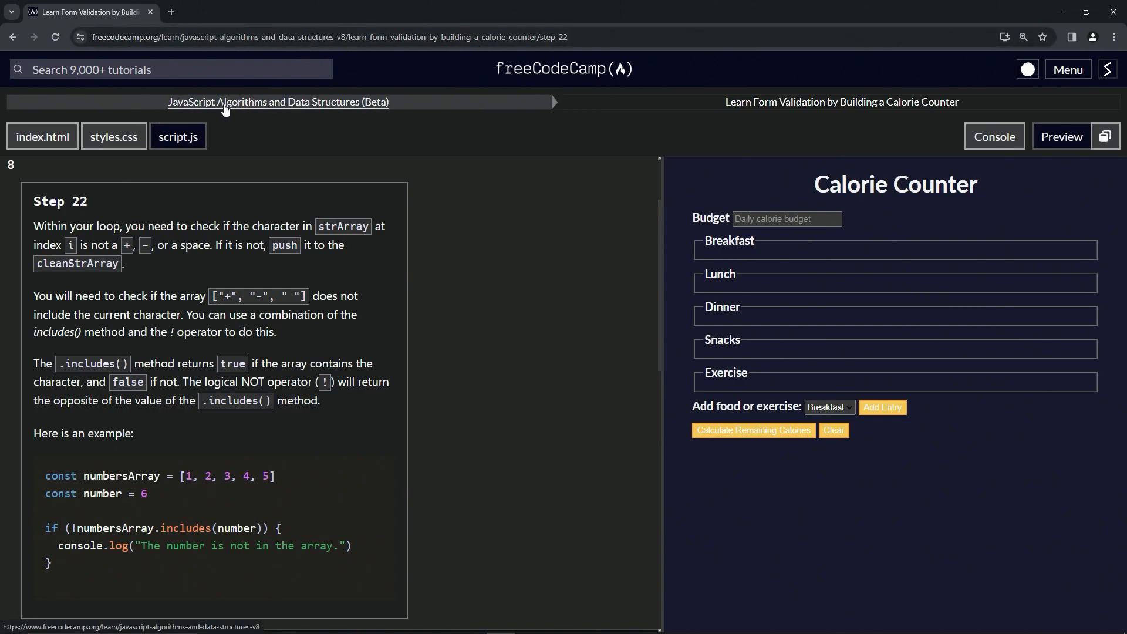
mouse_move(745, 115)
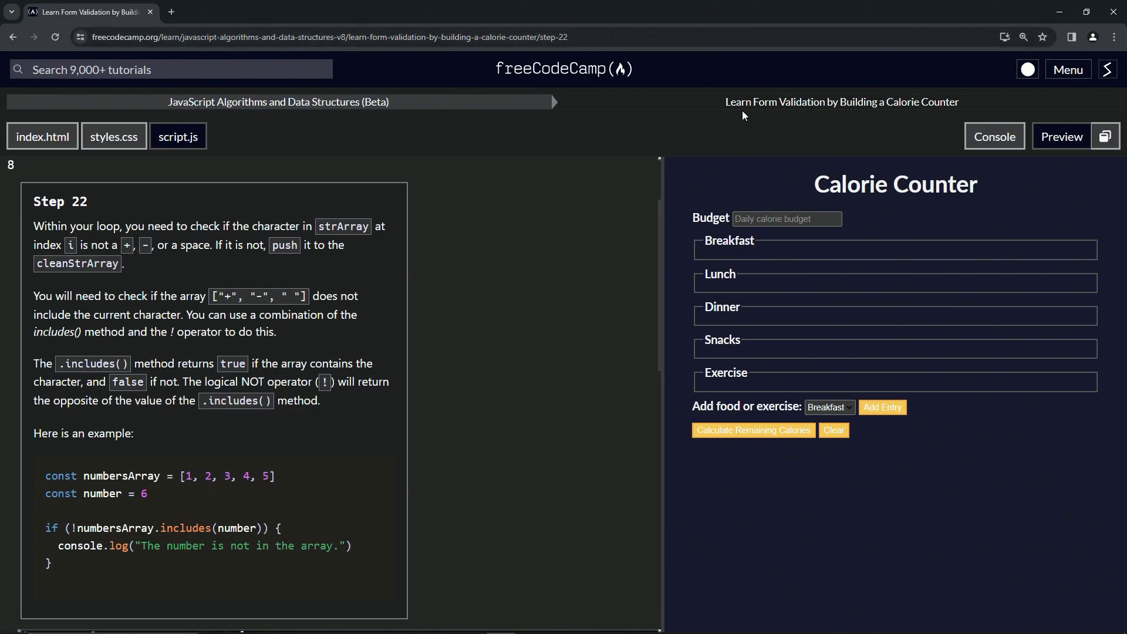
mouse_move(587, 146)
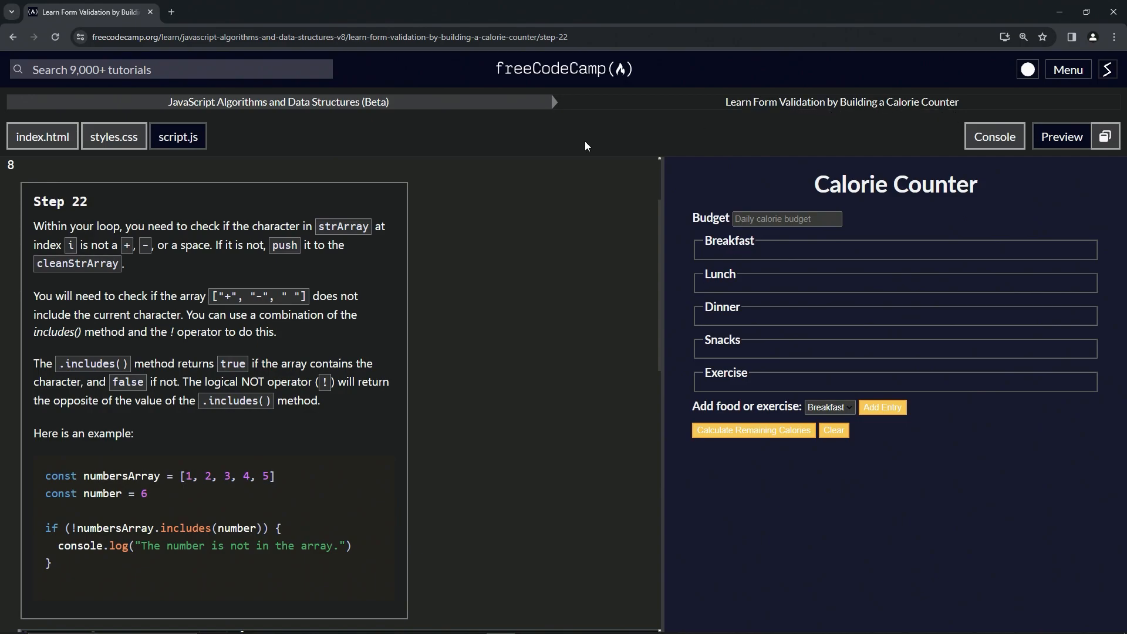
mouse_move(86, 221)
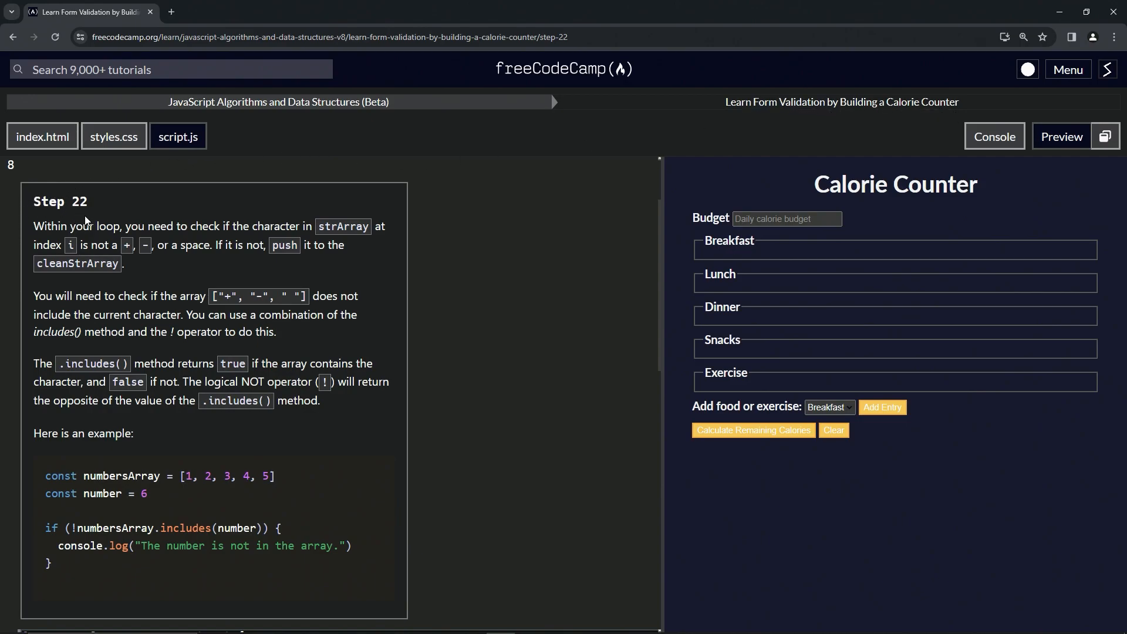
mouse_move(28, 194)
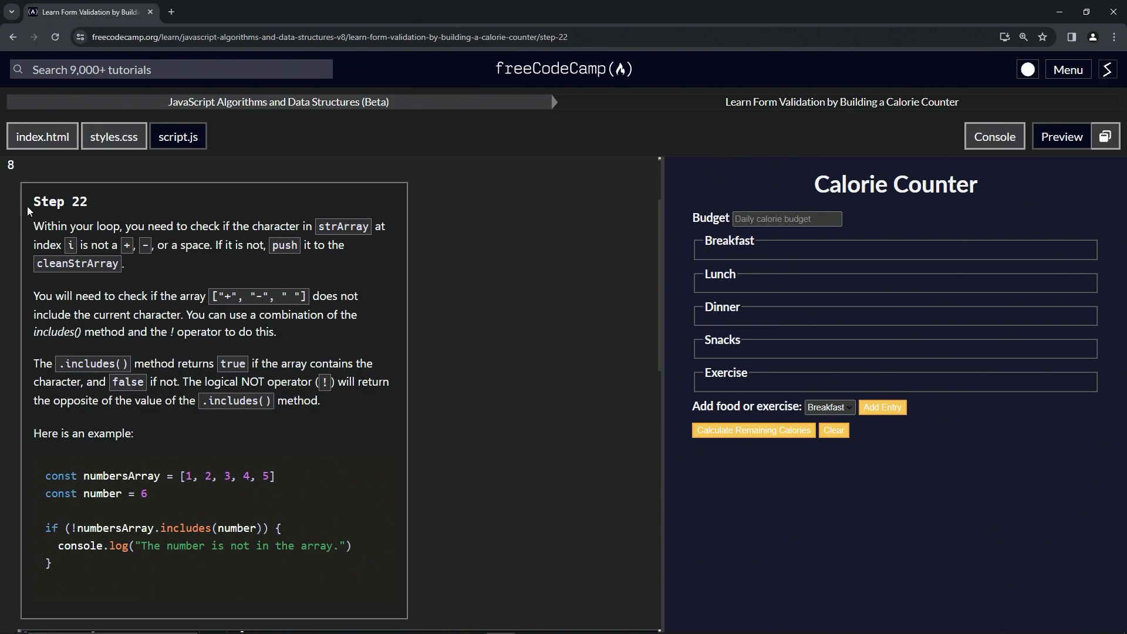
mouse_move(221, 228)
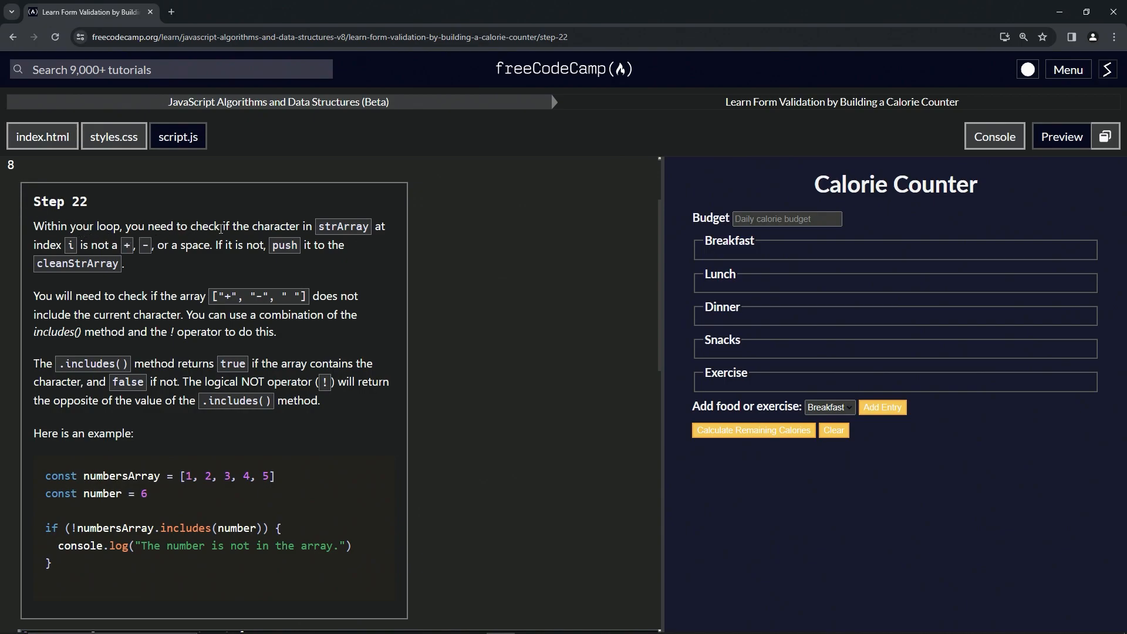
mouse_move(360, 239)
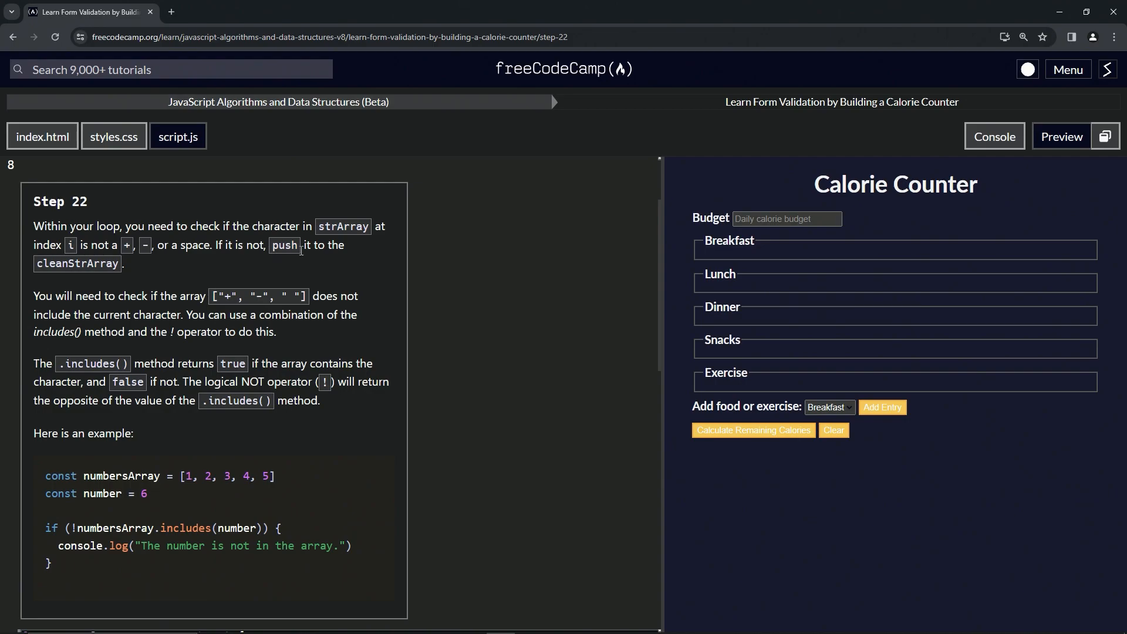
mouse_move(124, 267)
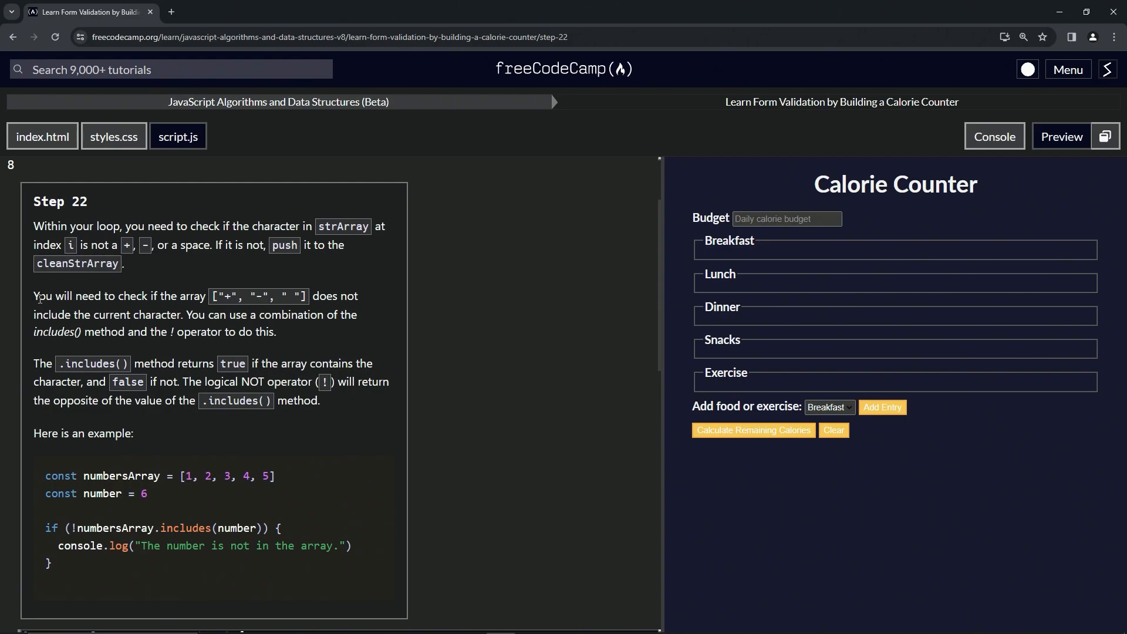
mouse_move(228, 296)
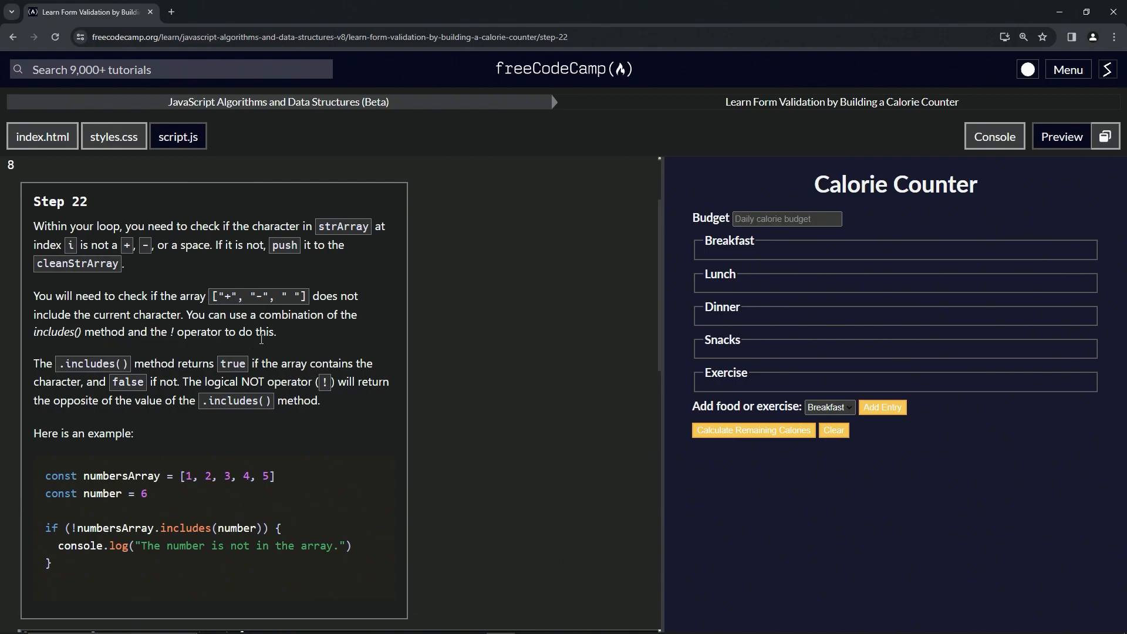
mouse_move(186, 357)
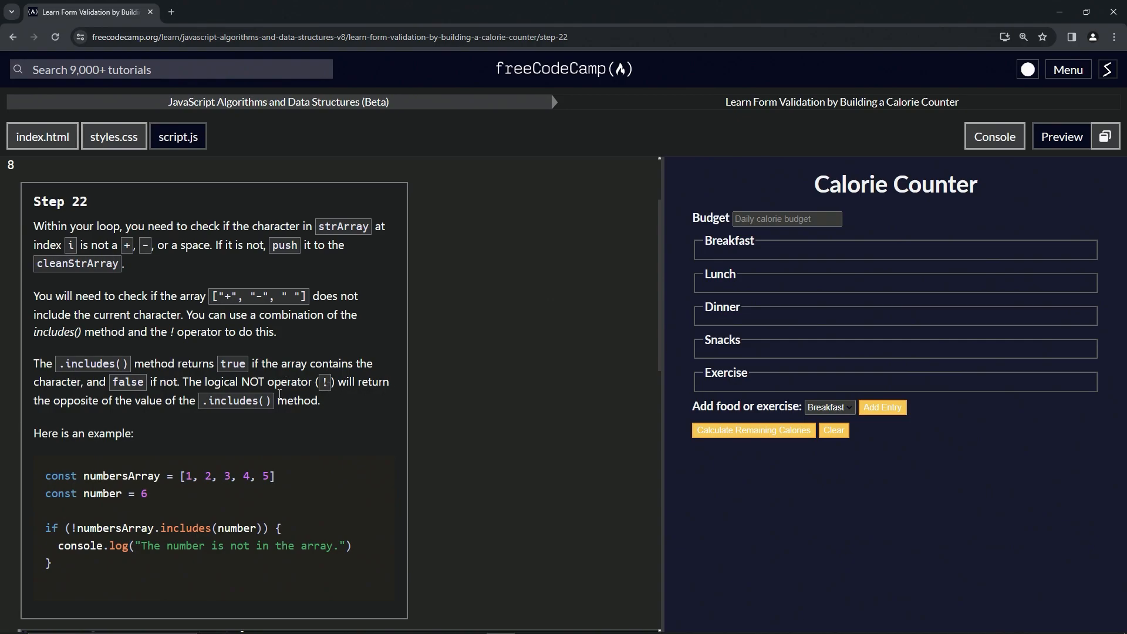
mouse_move(298, 405)
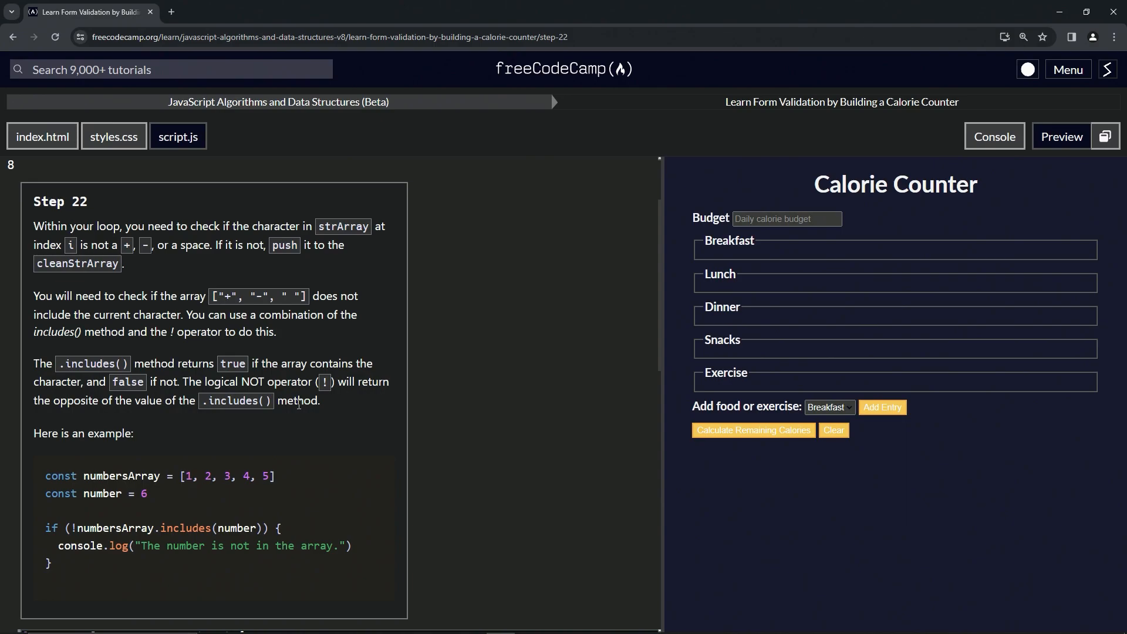
mouse_move(99, 465)
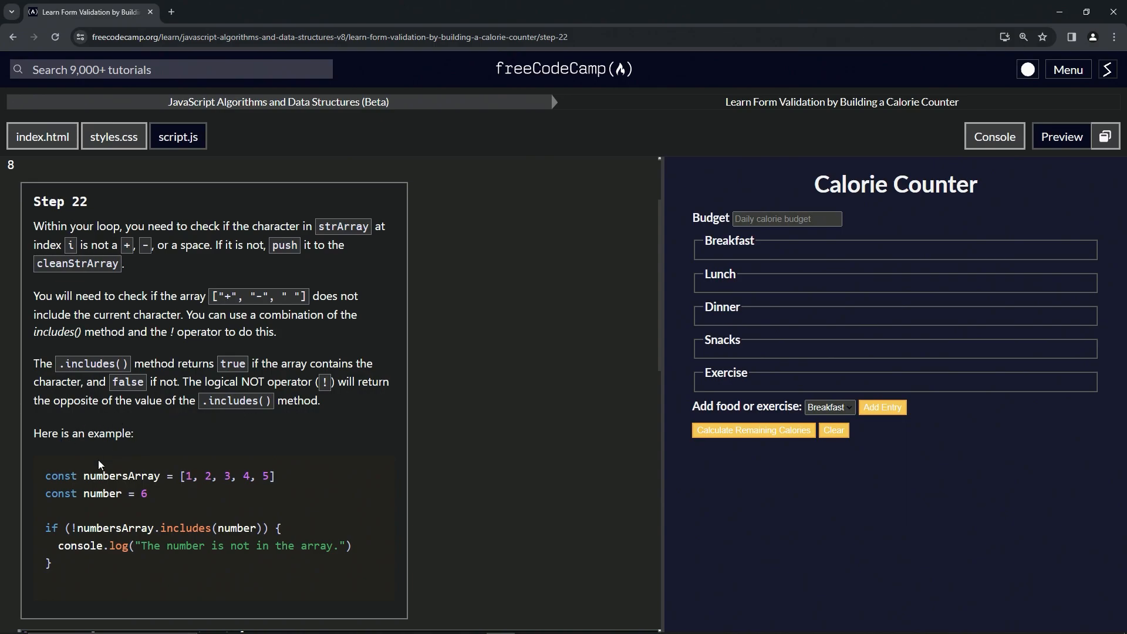
mouse_move(126, 477)
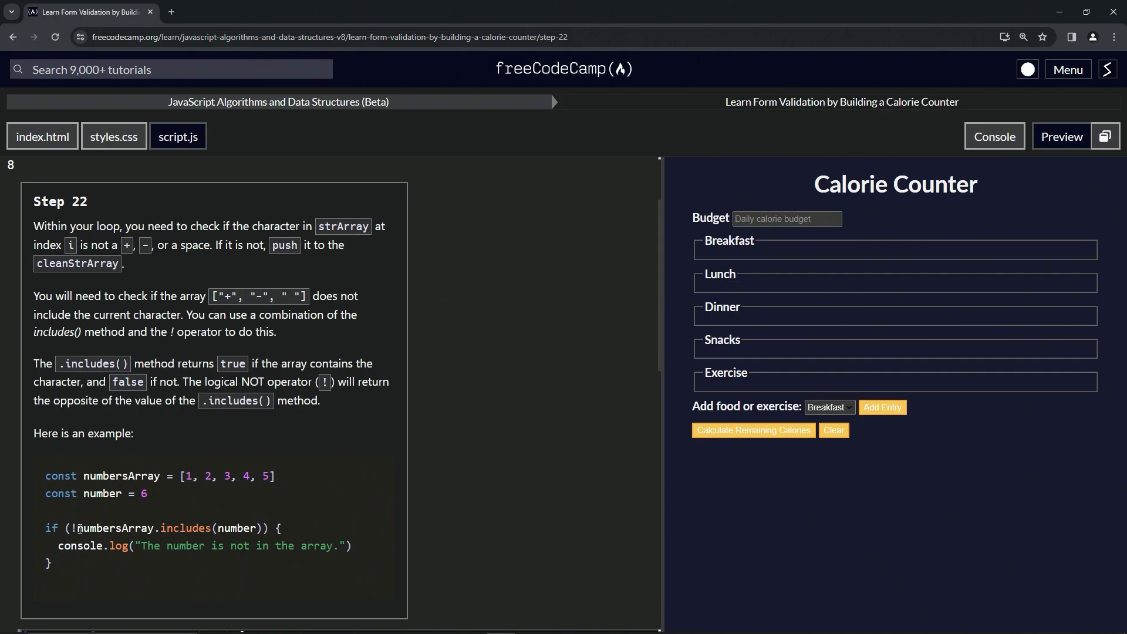
mouse_move(54, 554)
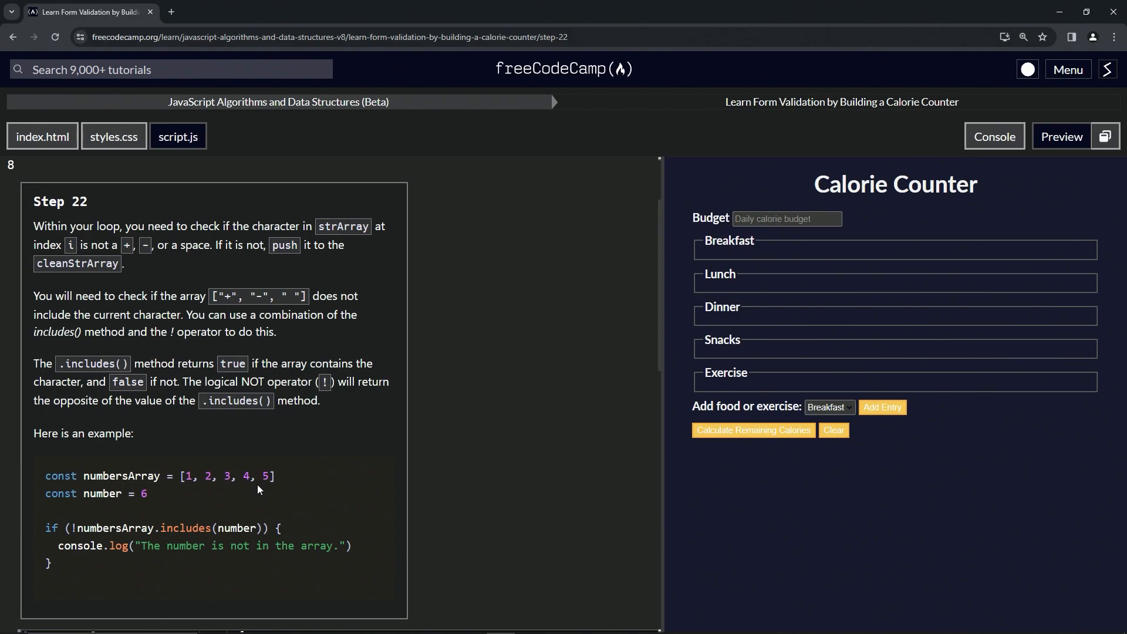
mouse_move(146, 522)
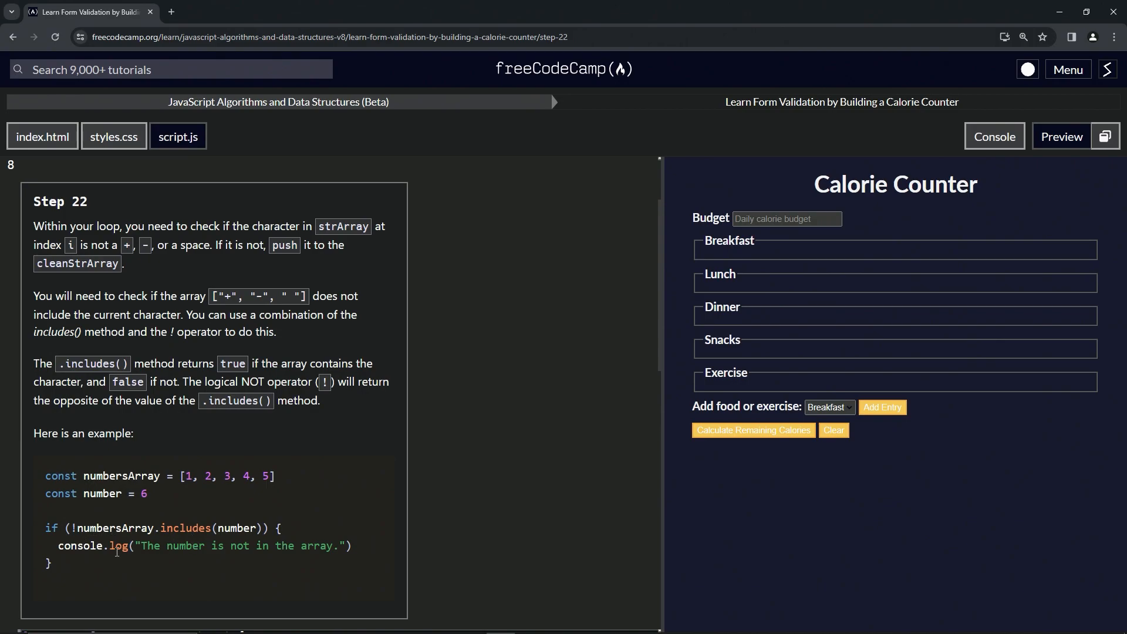
Write if (![]) on line 14 inside the cleanInputString for loop.
scroll(down, 3)
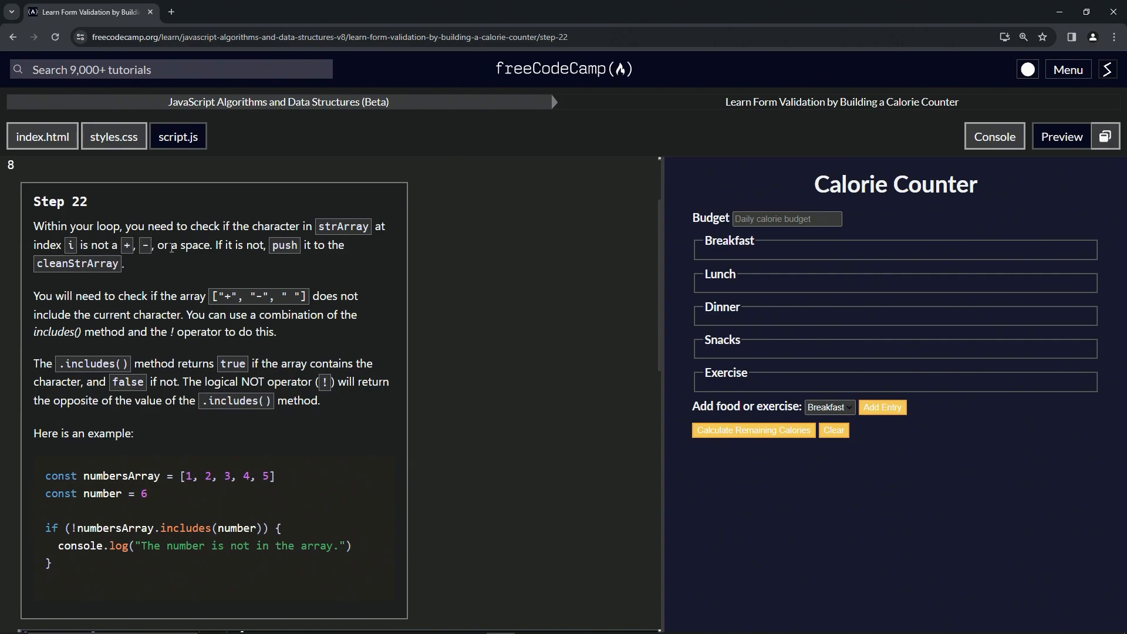
scroll(down, 3)
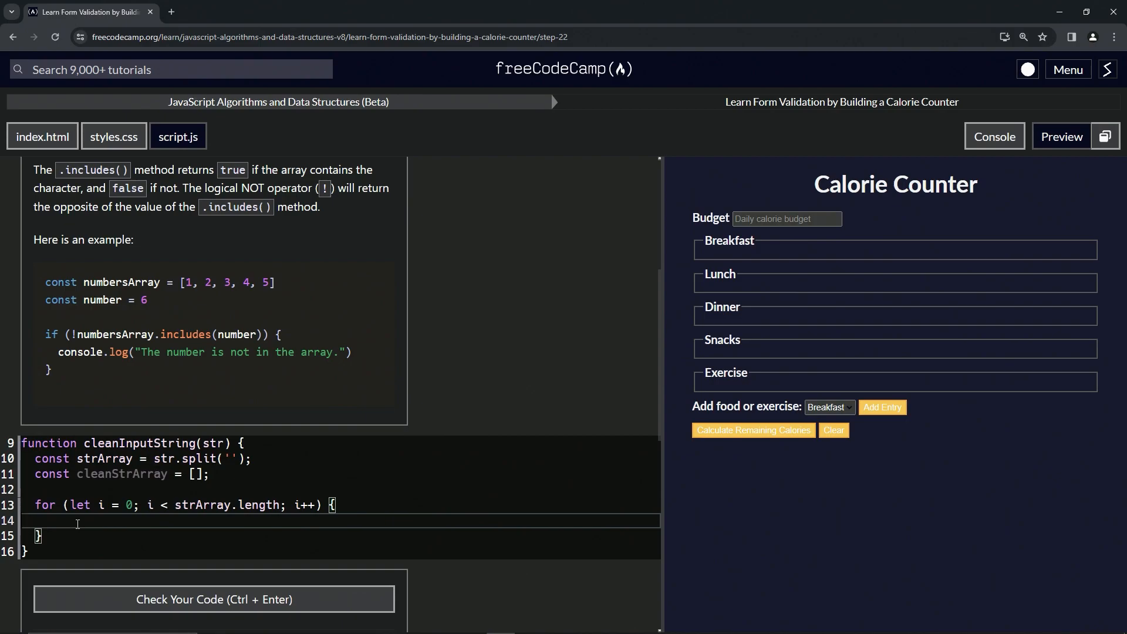
text(i)
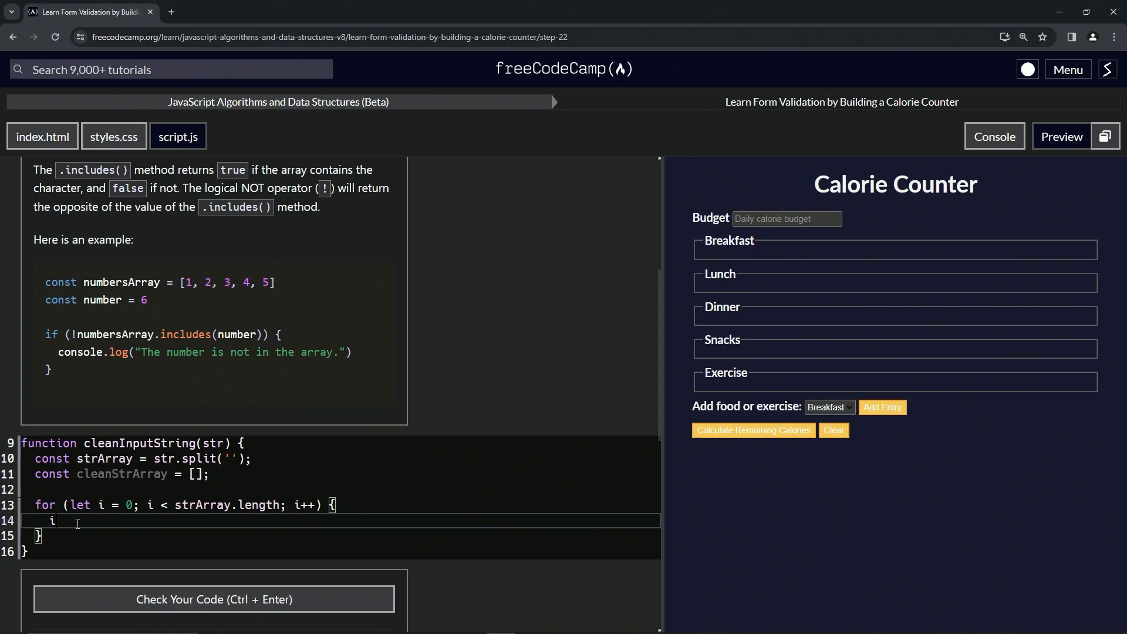
text(if ())
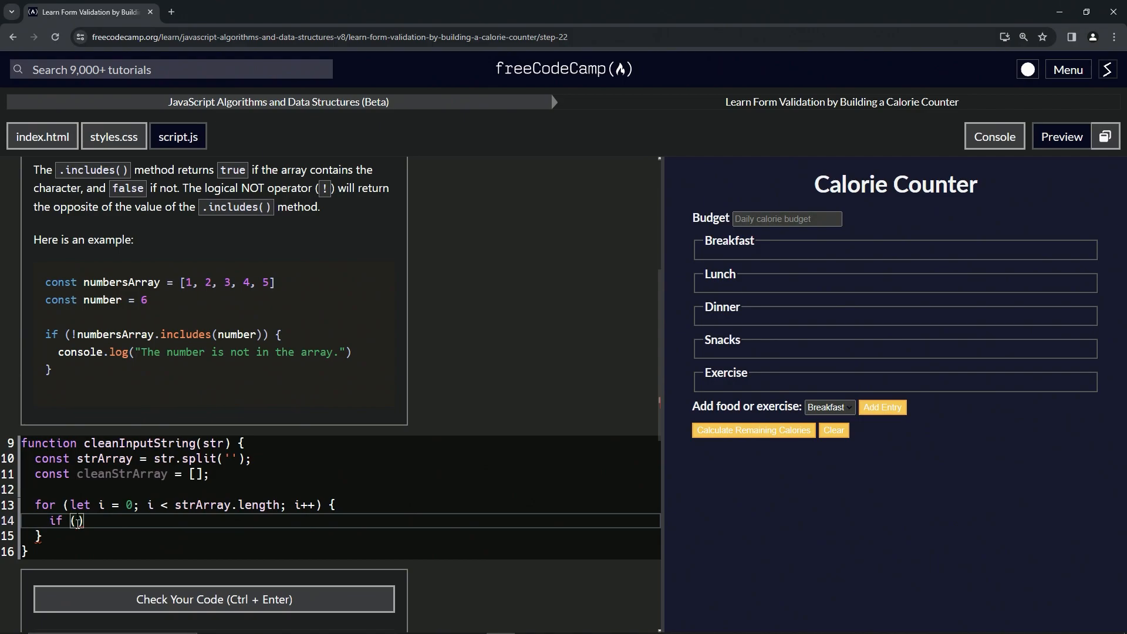
text(!)
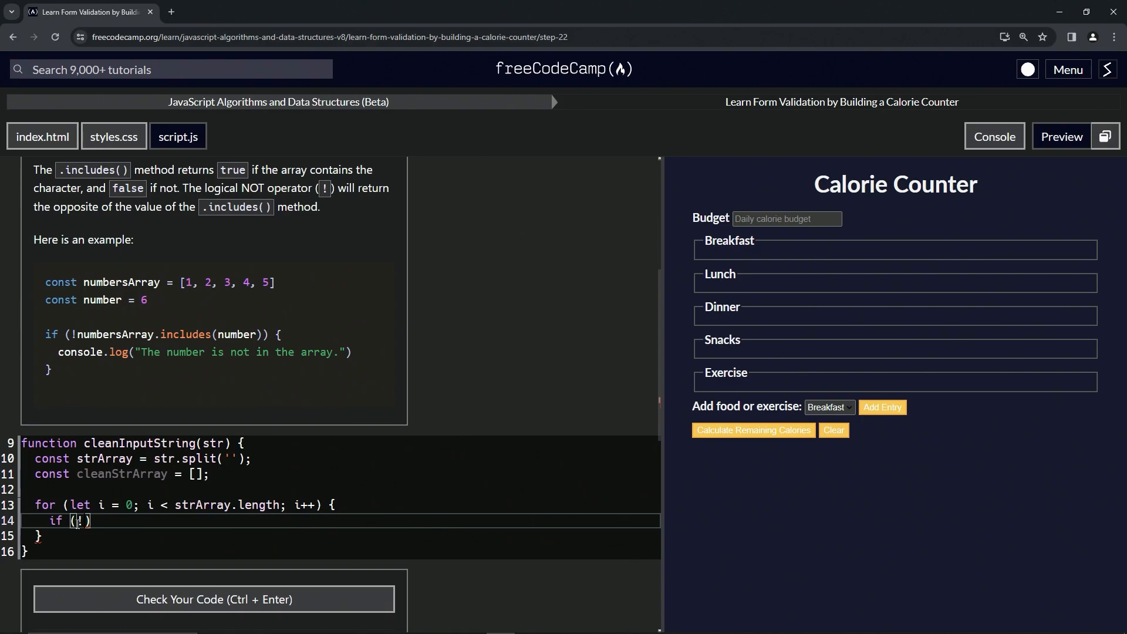
text([])
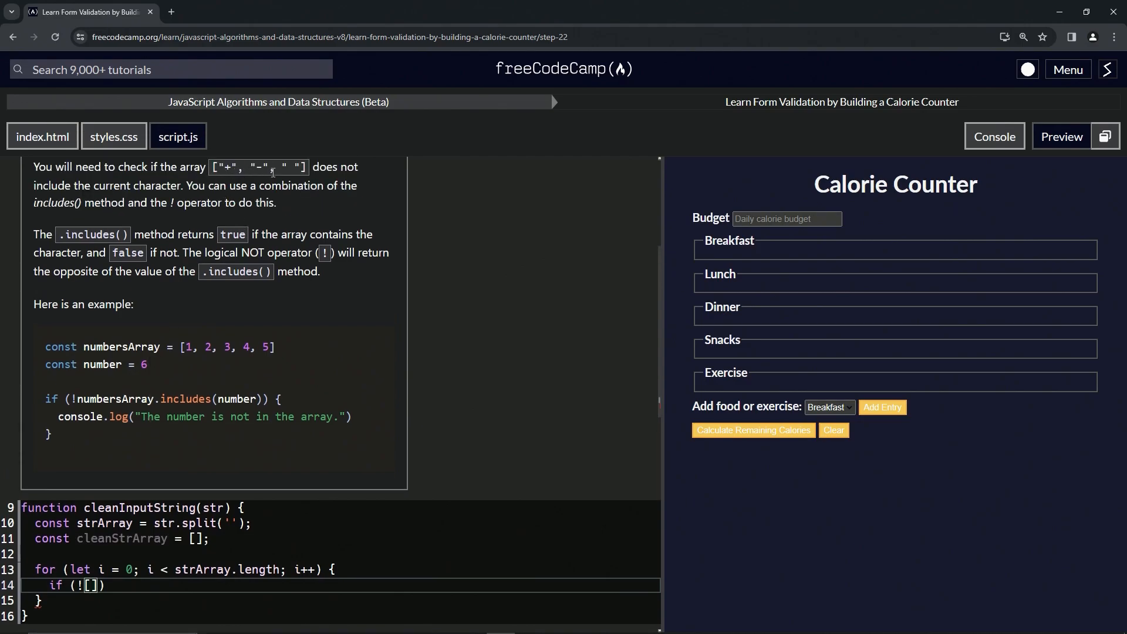
mouse_move(198, 494)
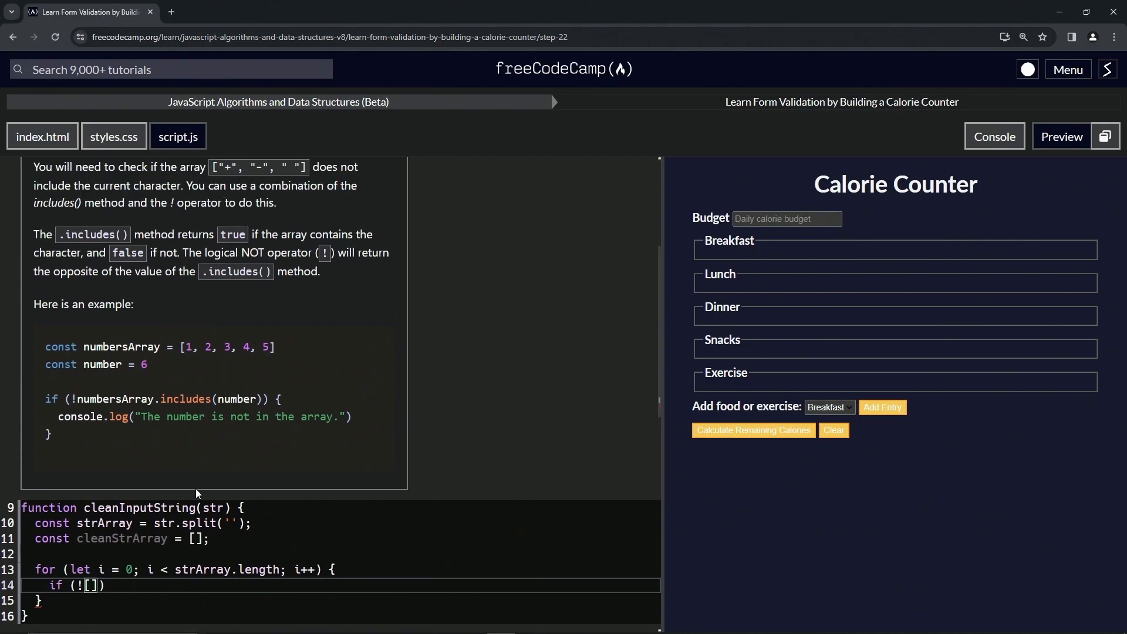
Fill the array with the characters "+", "-" and " ".
text("+")
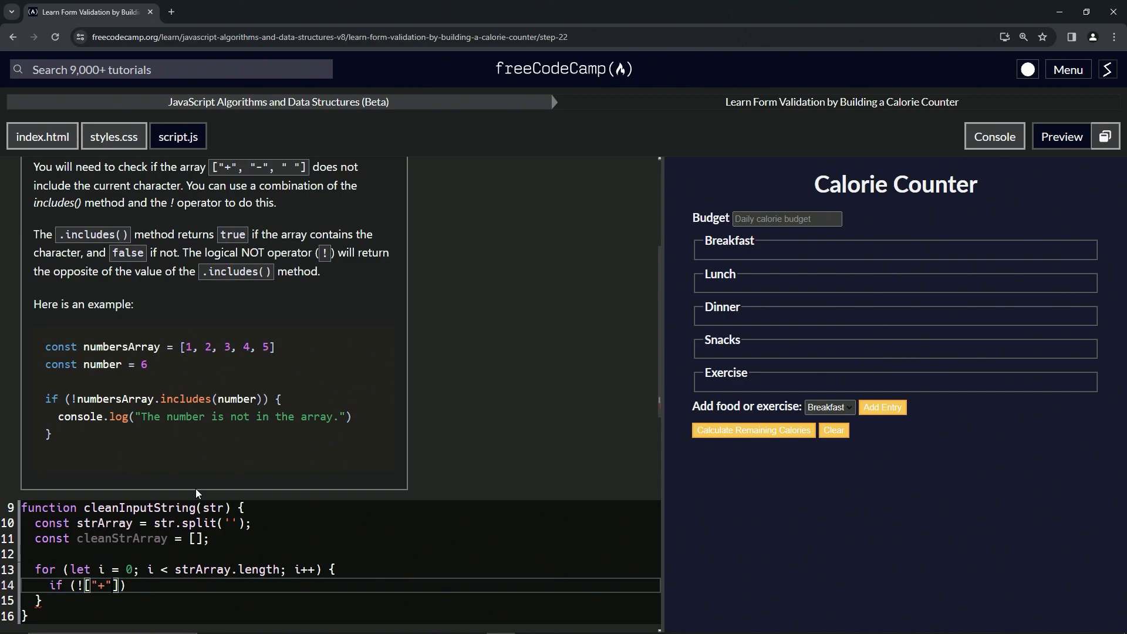
text(,"")
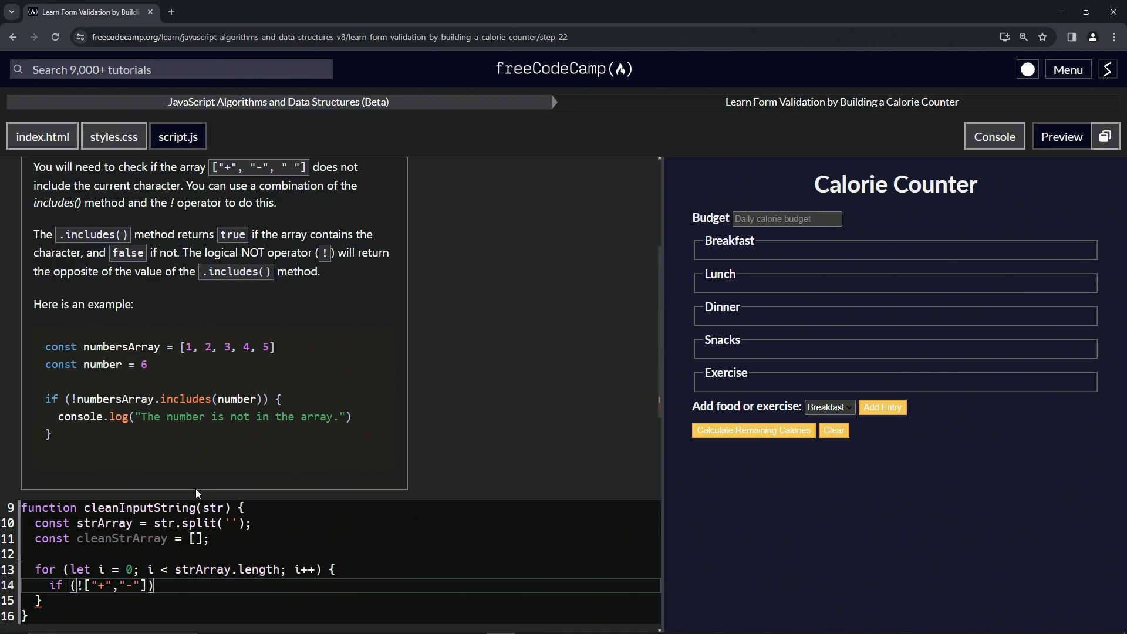
text(,)
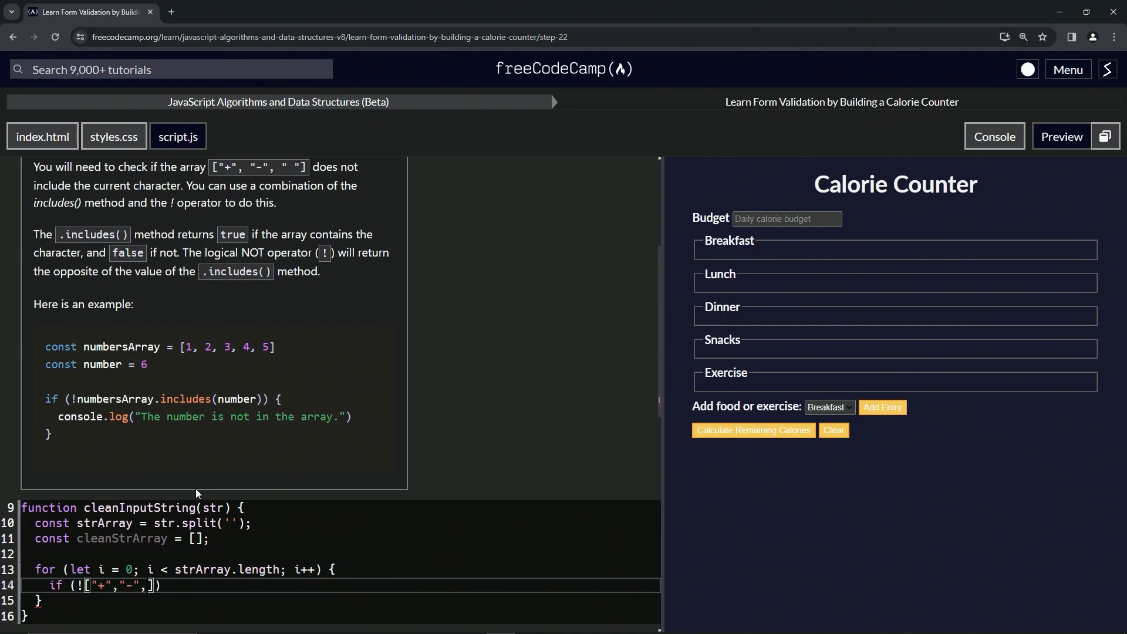
text("")
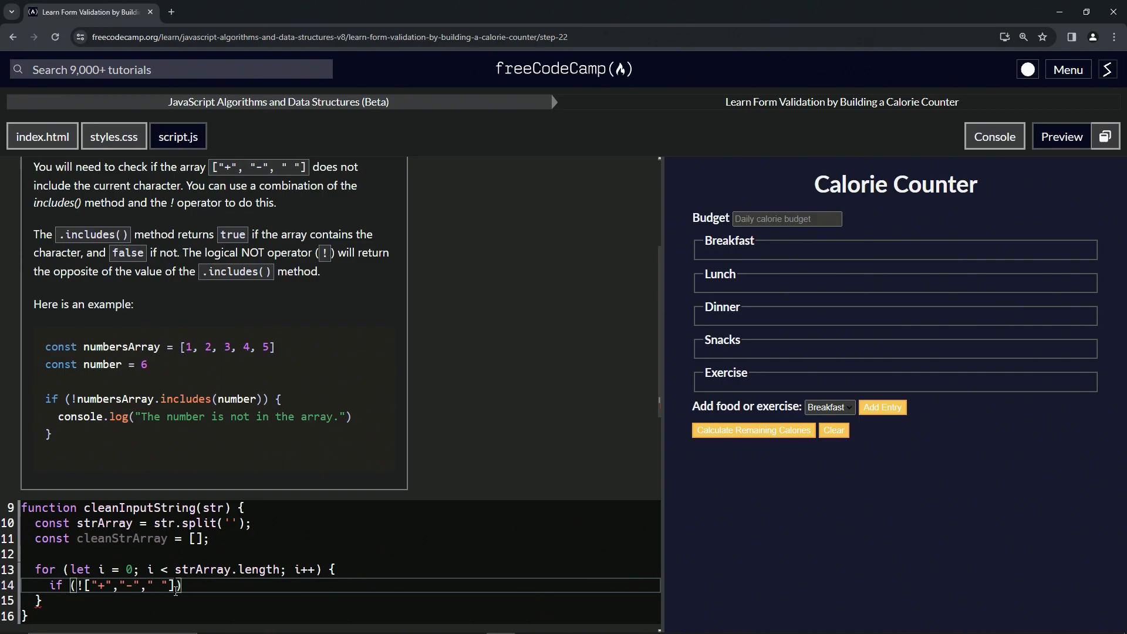
Complete the condition with .includes(strArray[i]) and add the if block's braces.
text(.inclu)
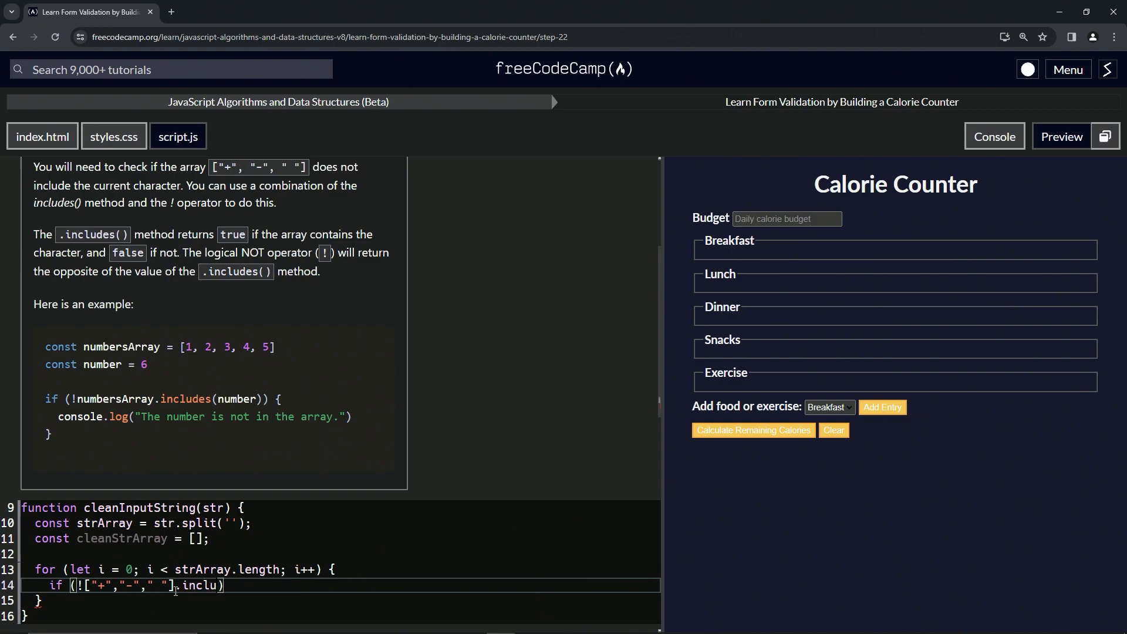
text(des)
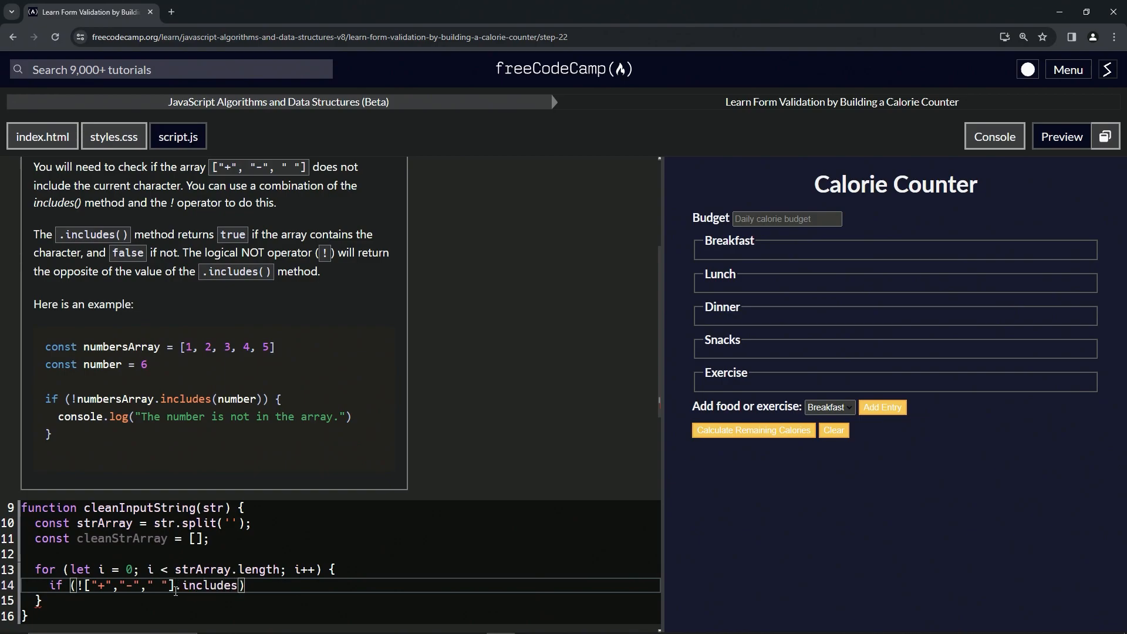
text(()
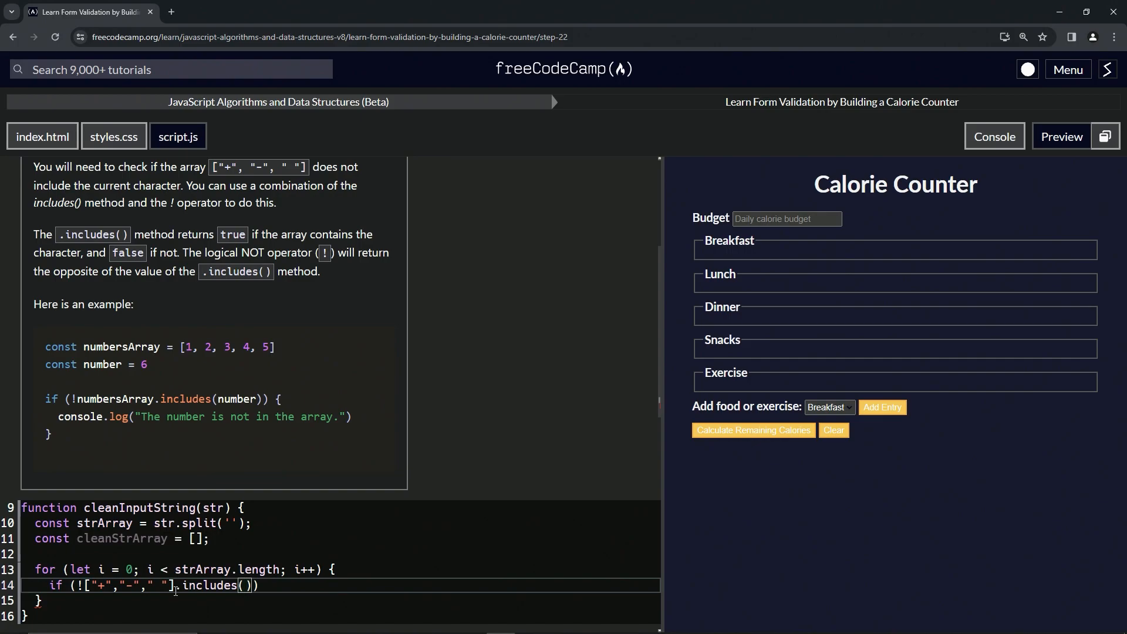
text(strA)
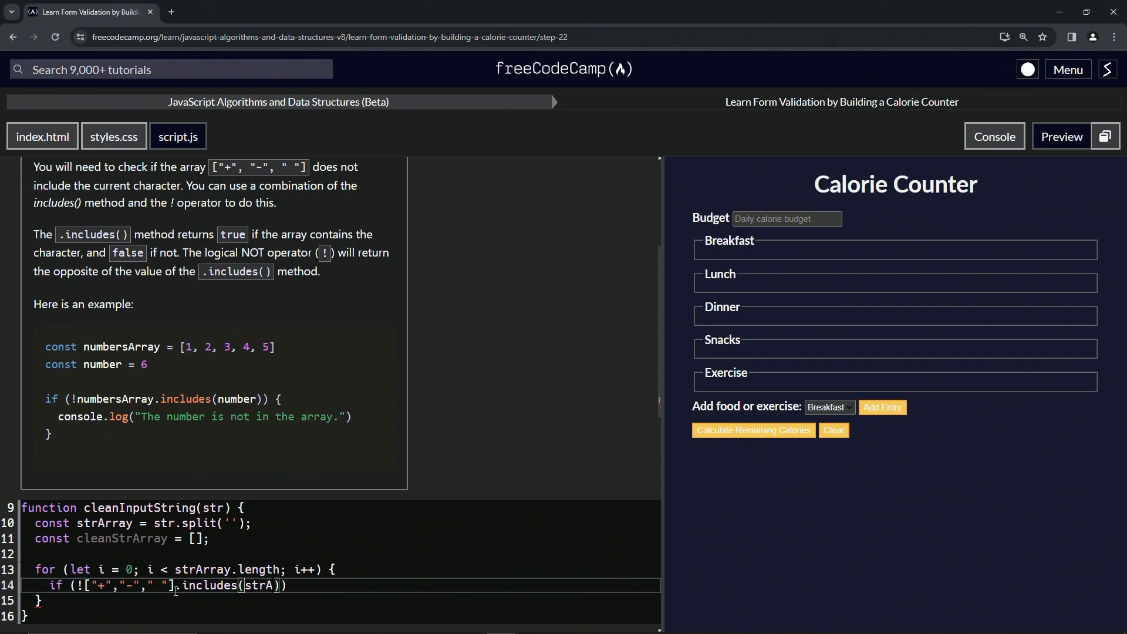
text(rray)
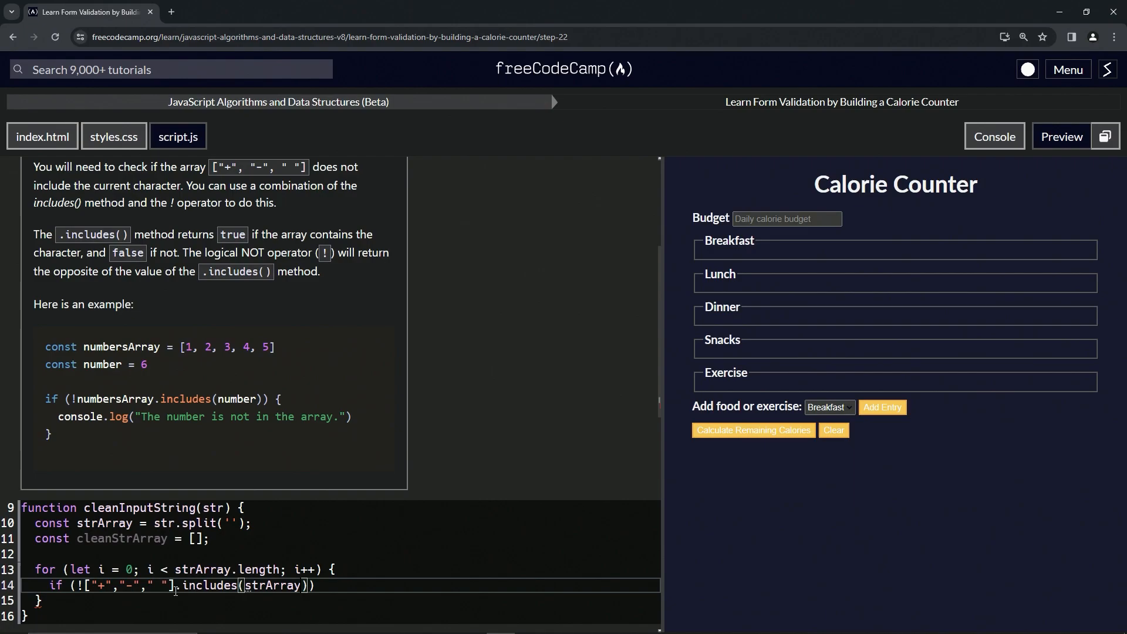
text([i])
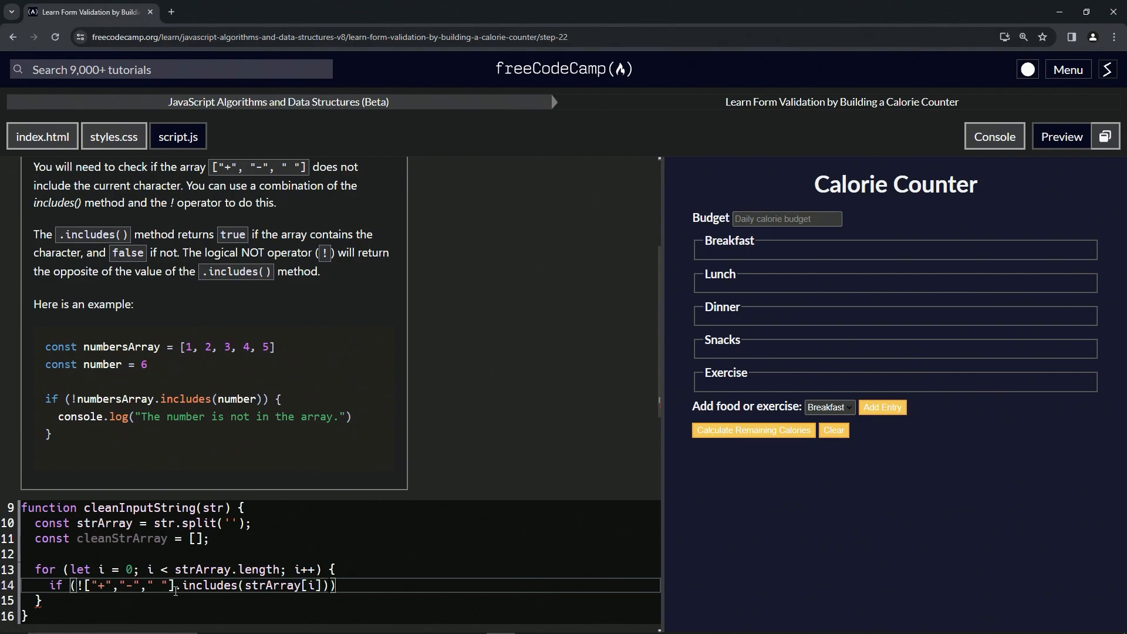
text({})
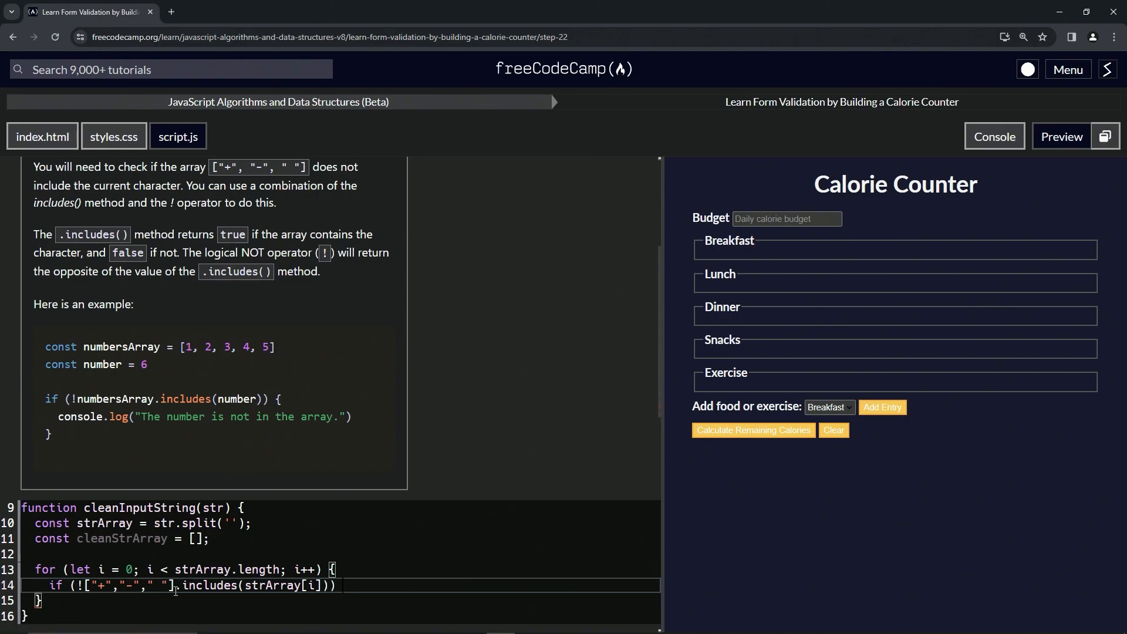
text({)
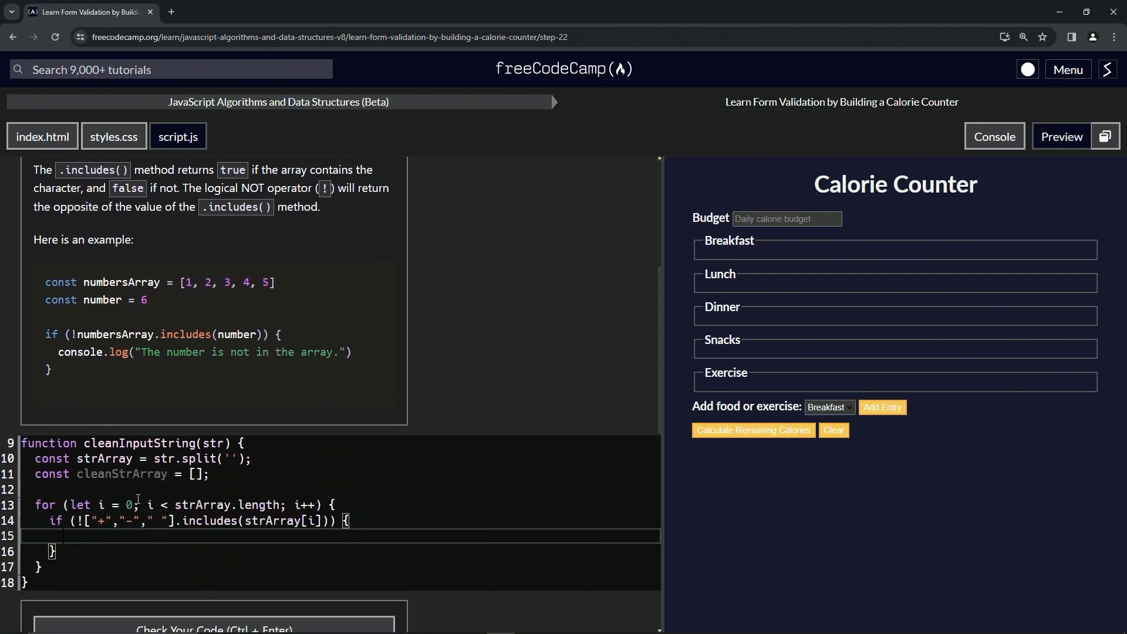
Add cleanStrArray.push(strArray[i]) inside the if block and leave blank lines after the loop.
double_click(121, 473)
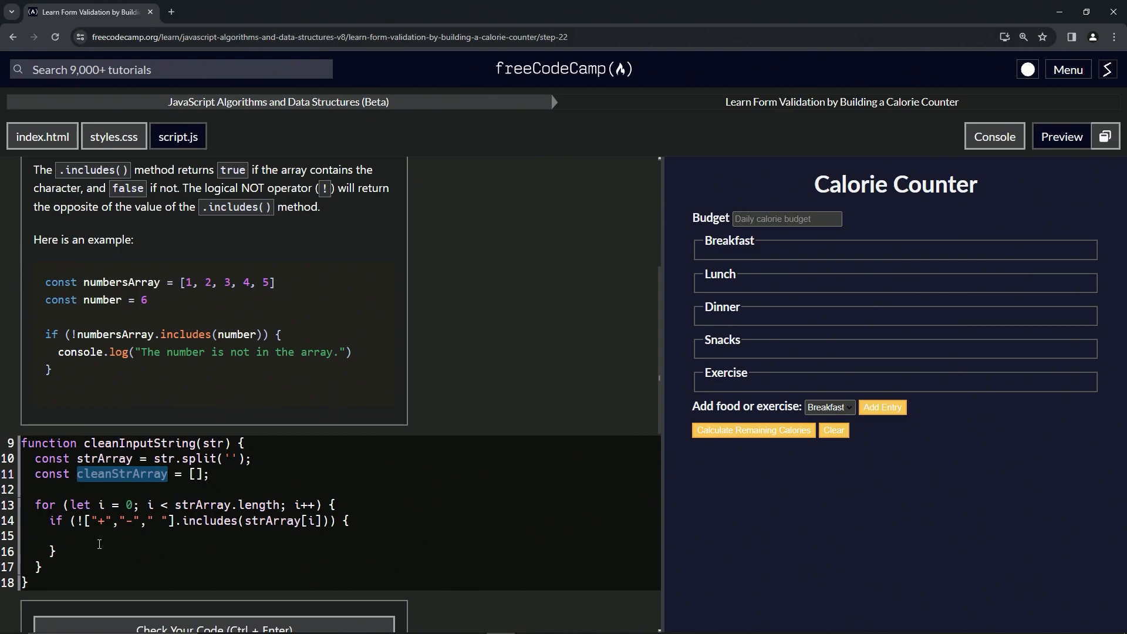
text(cleanStrArray)
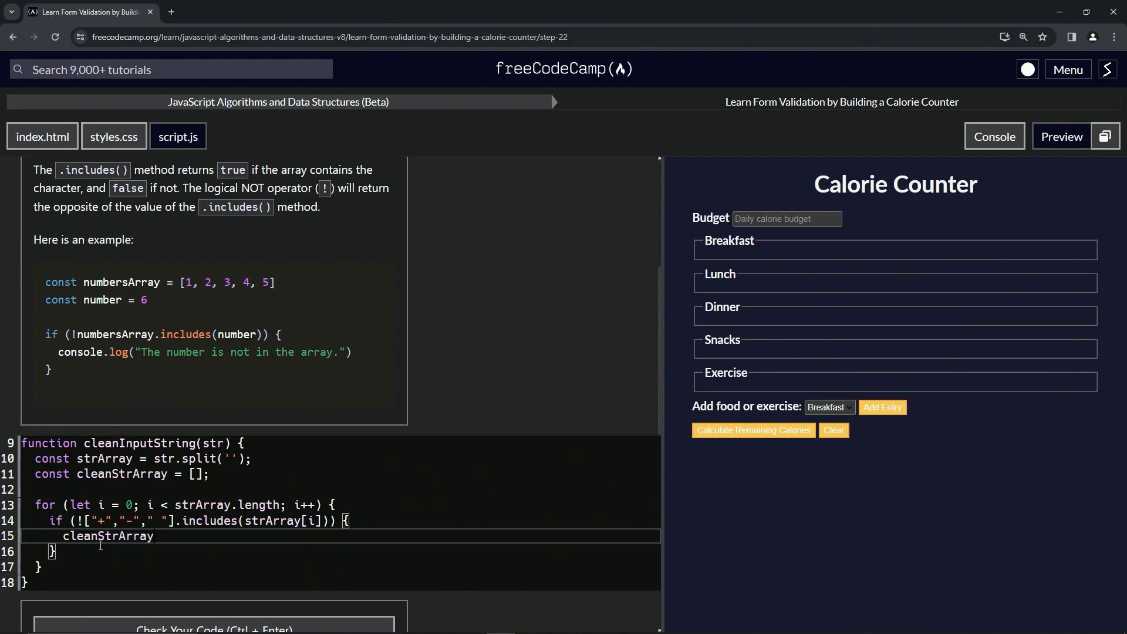
text(.pu)
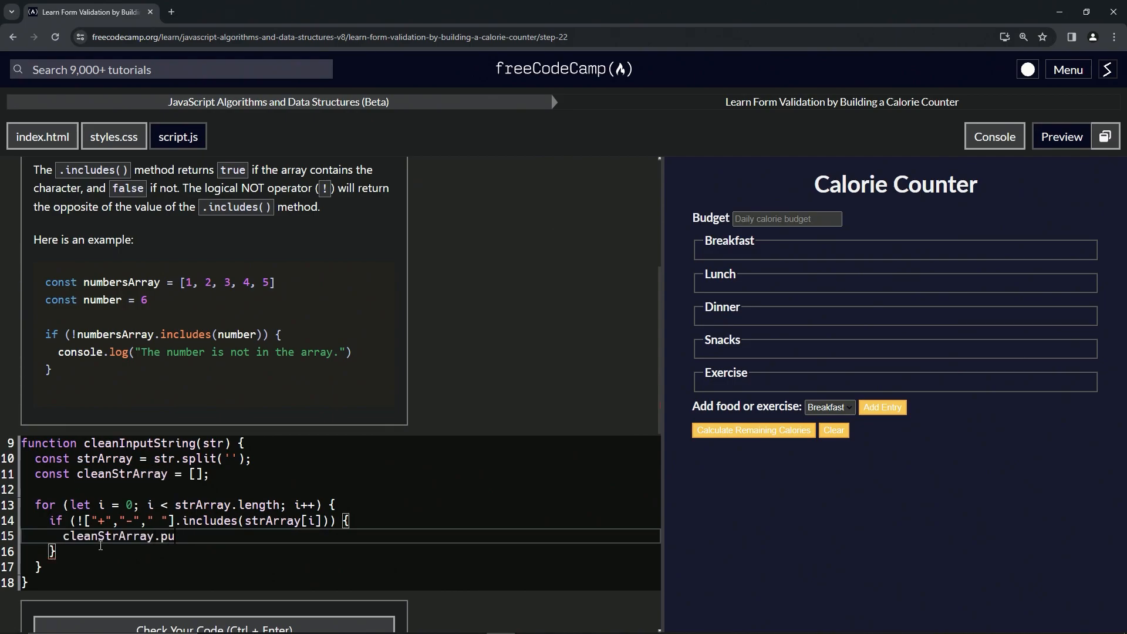
text(sh()
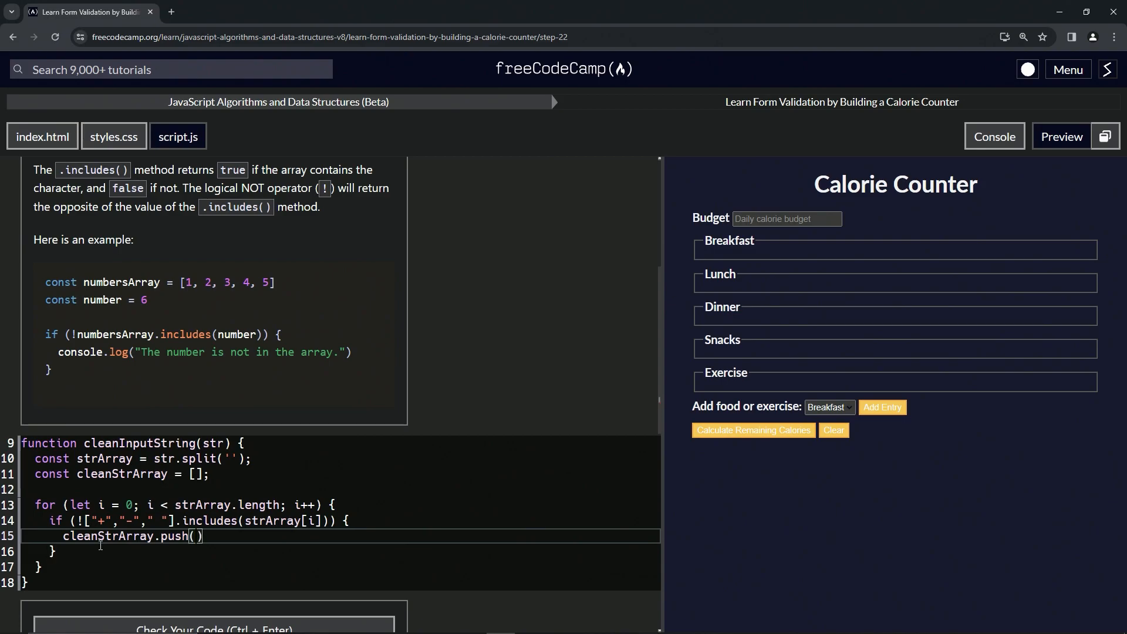
text(strArray[i)
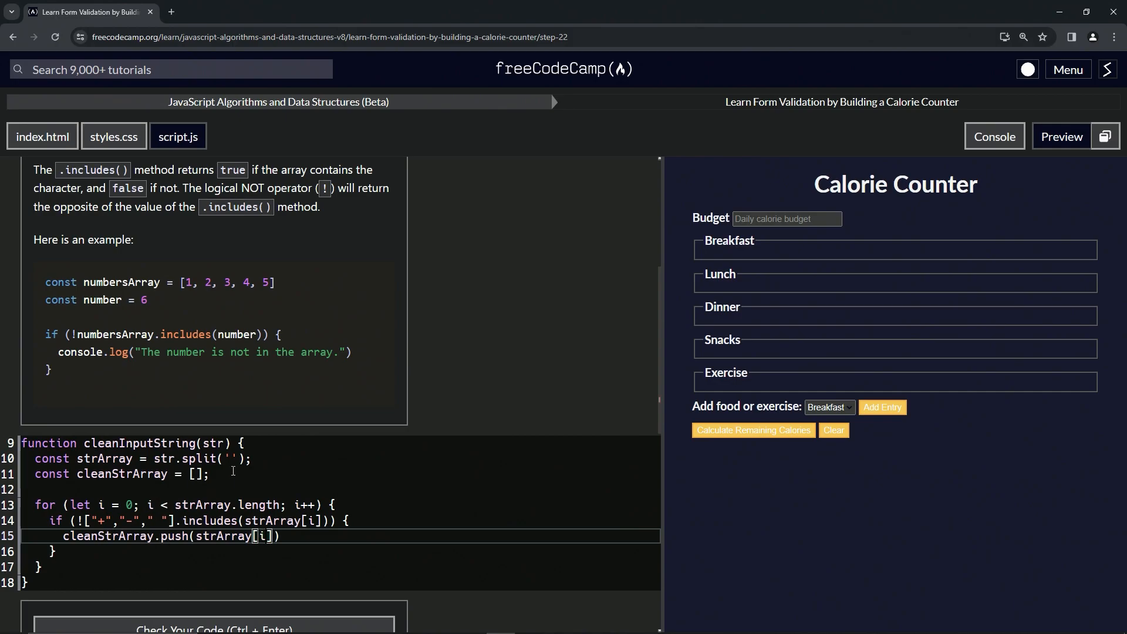
mouse_move(234, 422)
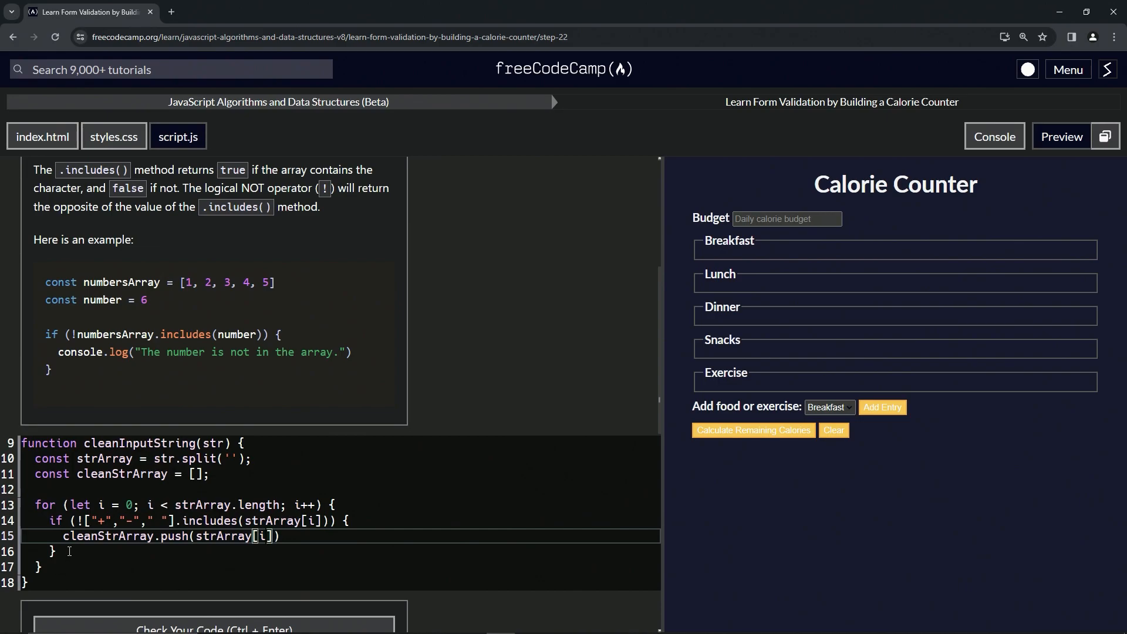
click(69, 552)
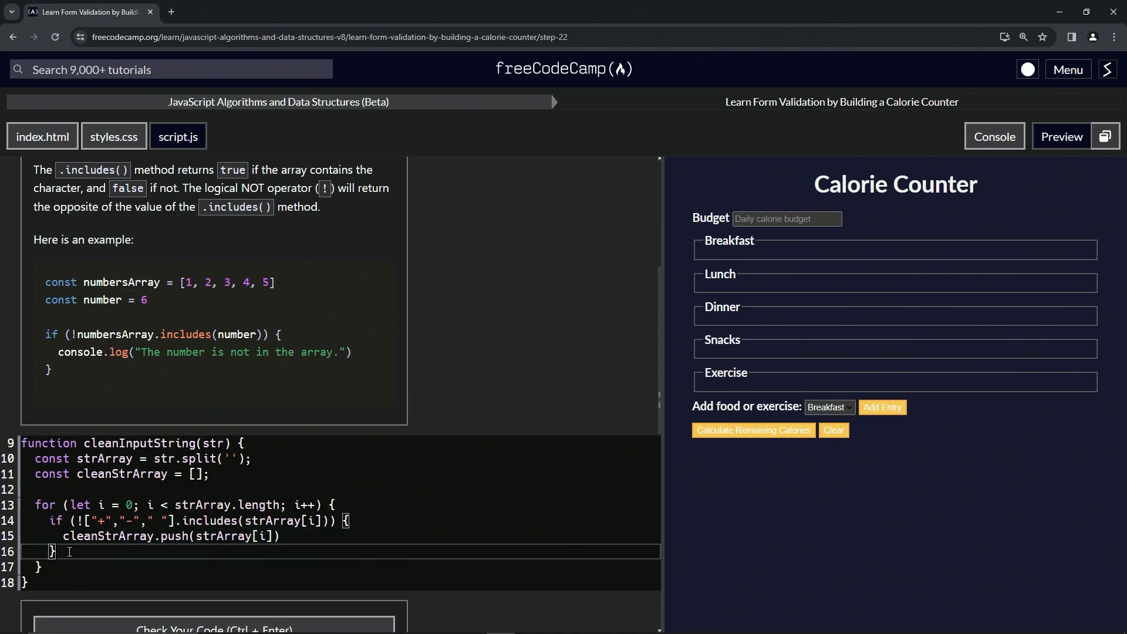
key(Enter)
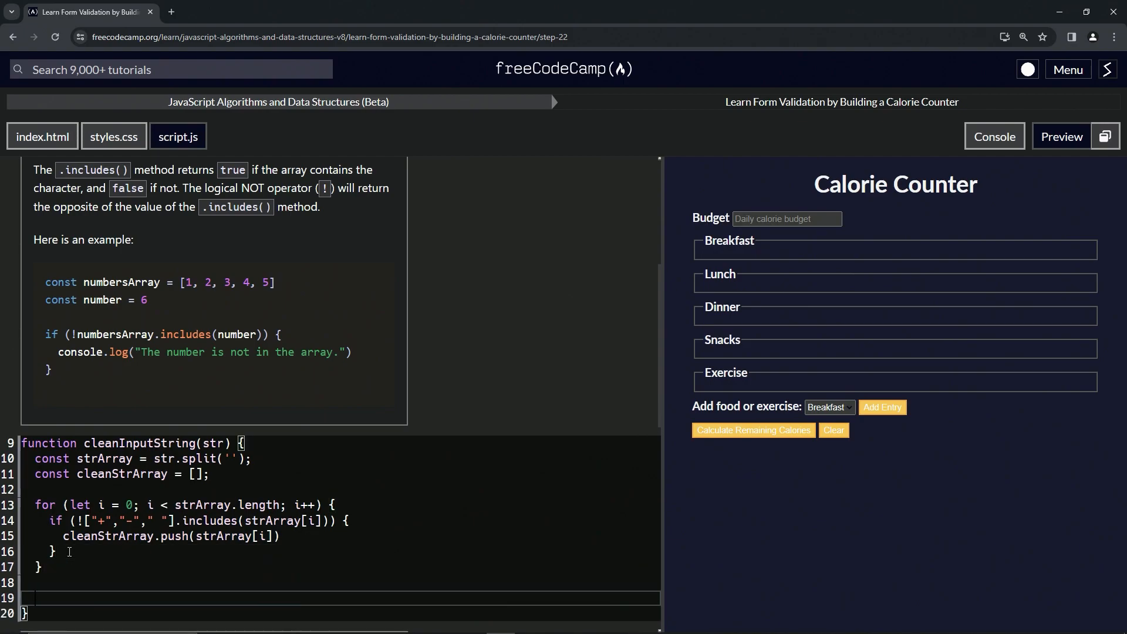
Add console.log(cleanStrArray) after the loop, before the function's closing brace.
text(console.log)
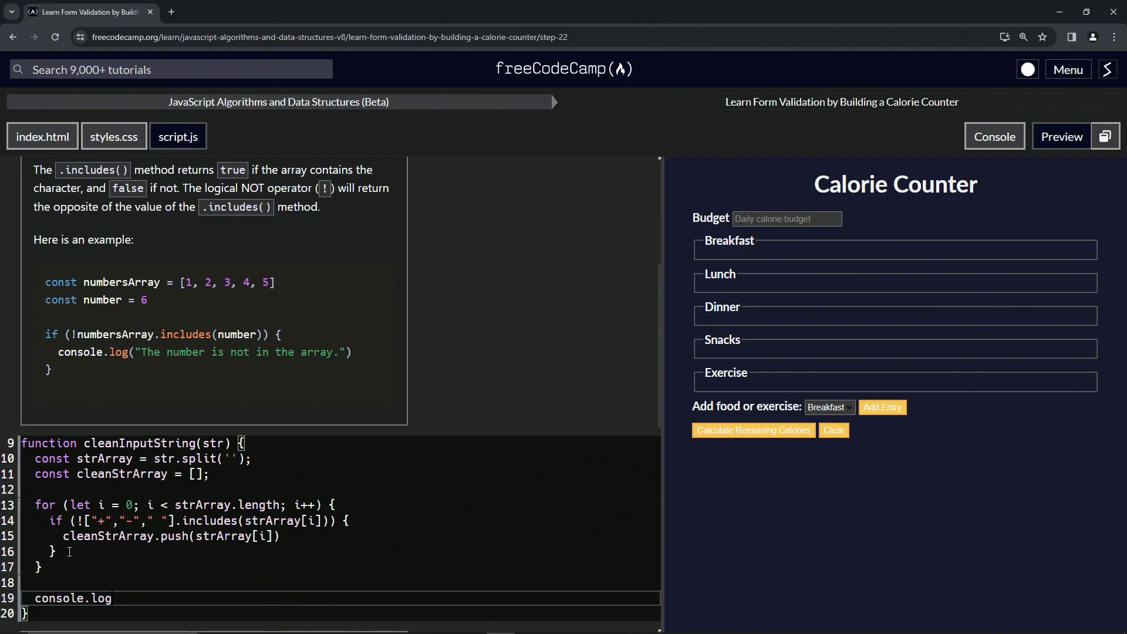
text(())
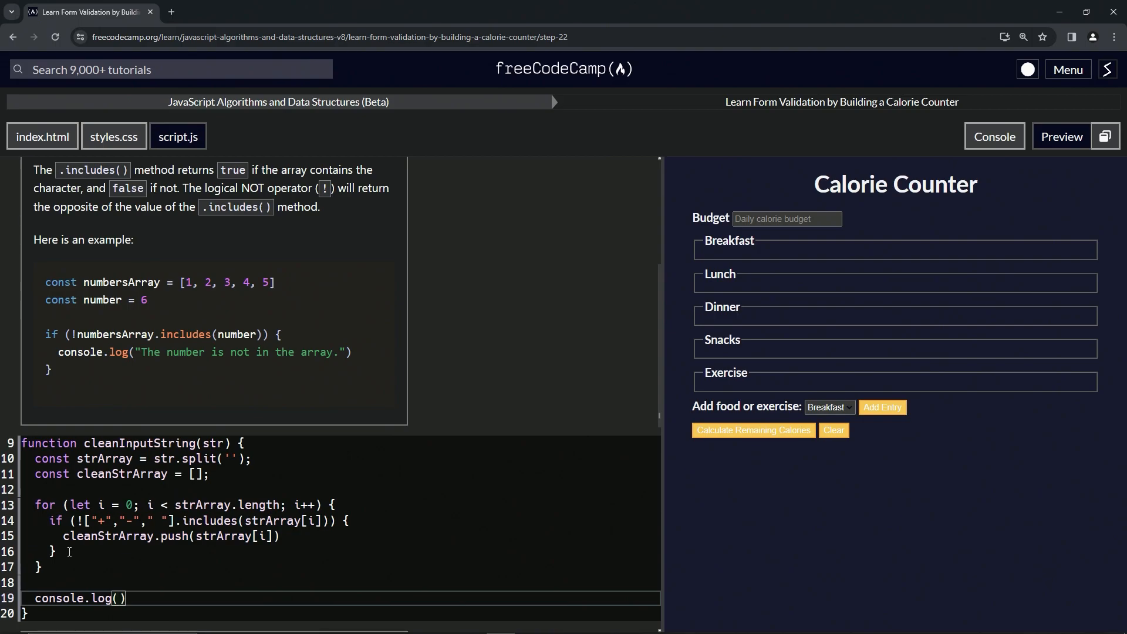
text(cleanStrA)
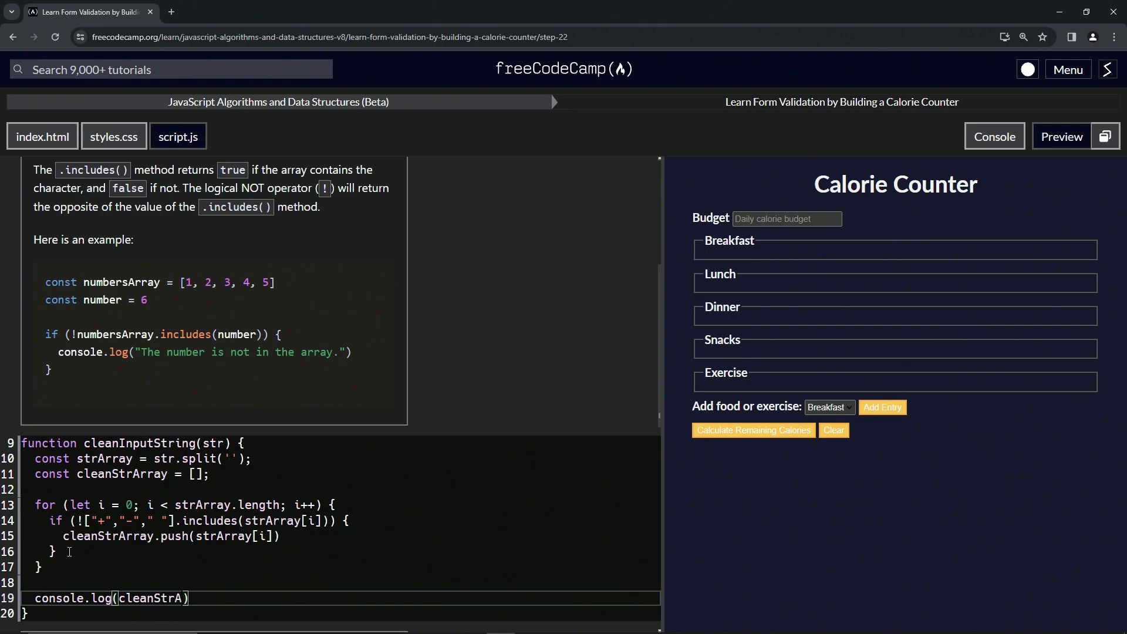
text(rray)
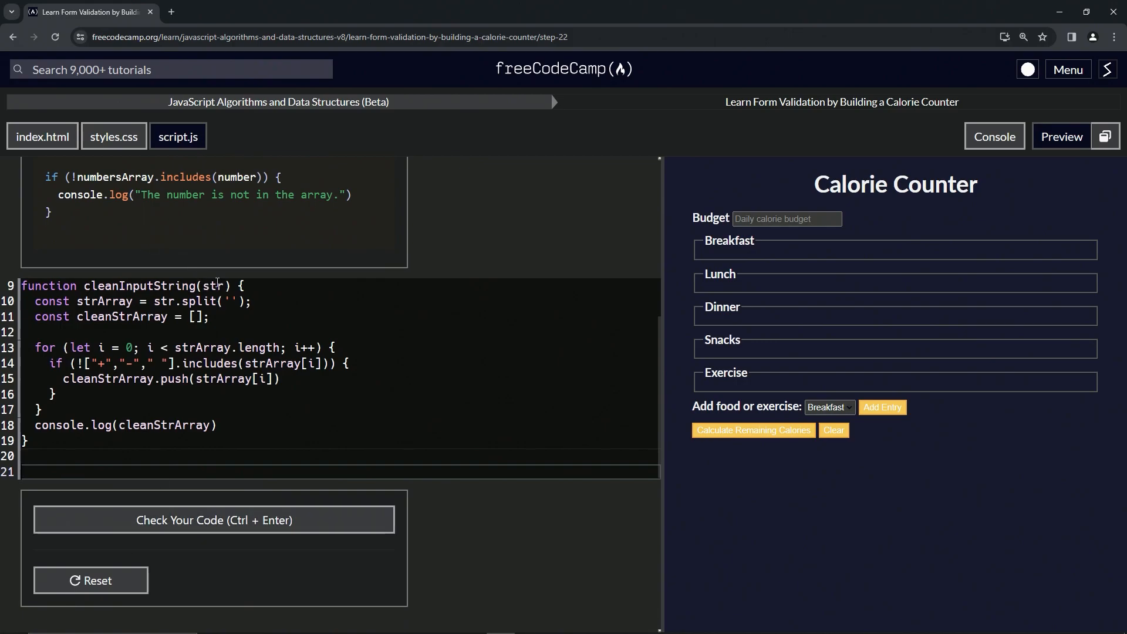
double_click(141, 285)
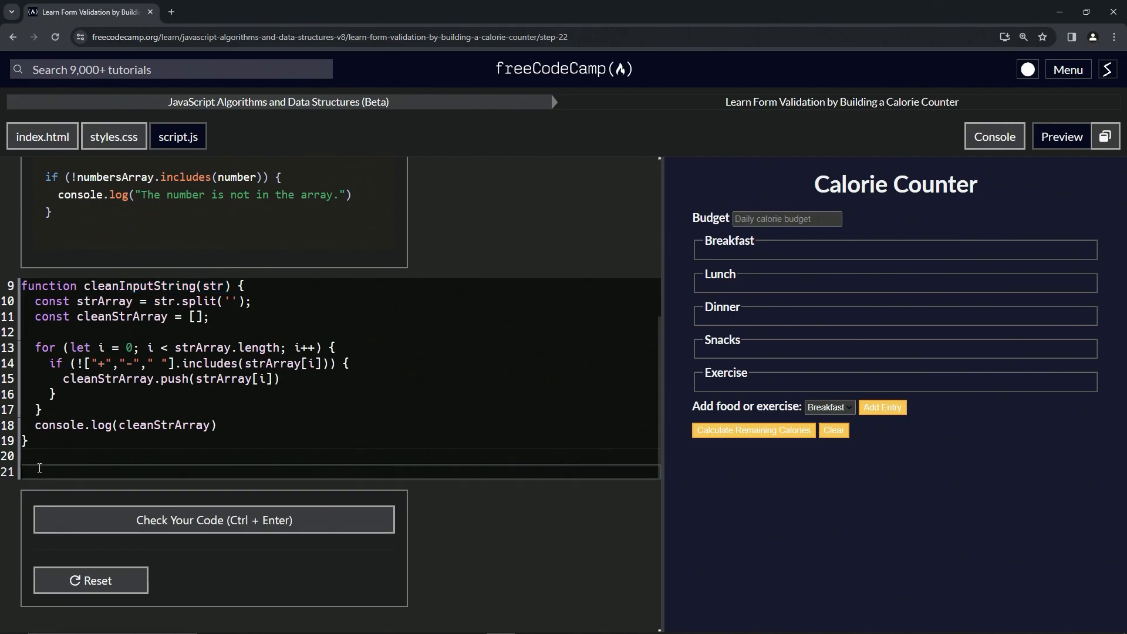
Call cleanInputString("str + ajdfkla;fdsj +- ajdfhkadfla") below the function and view the console output.
text(cleanInputString(str))
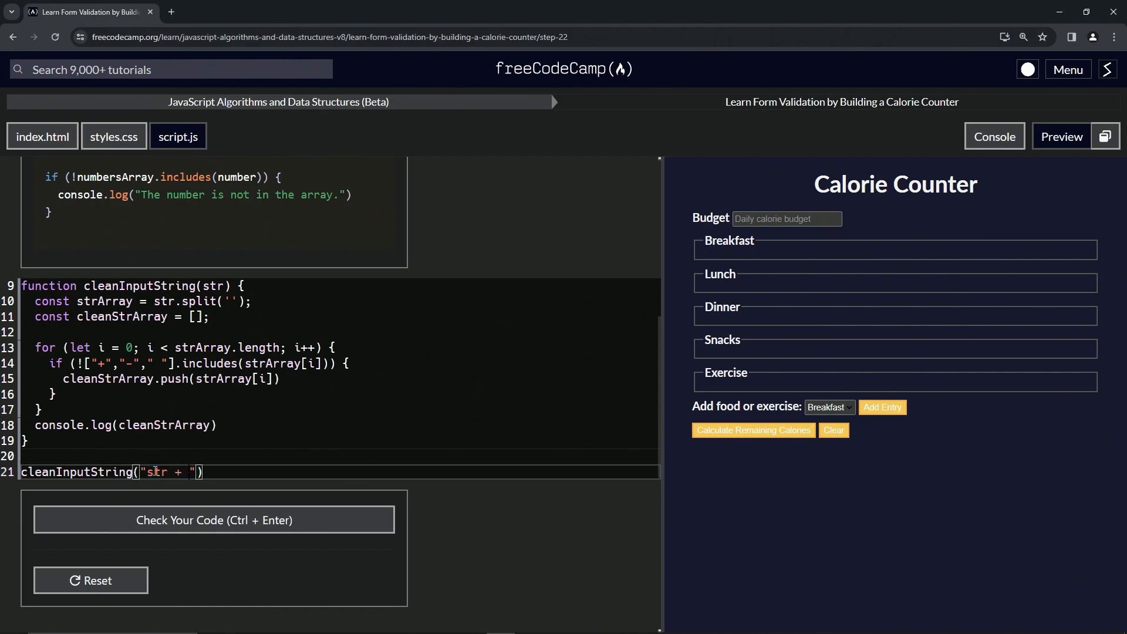
text(ajdfkla;fdsj)
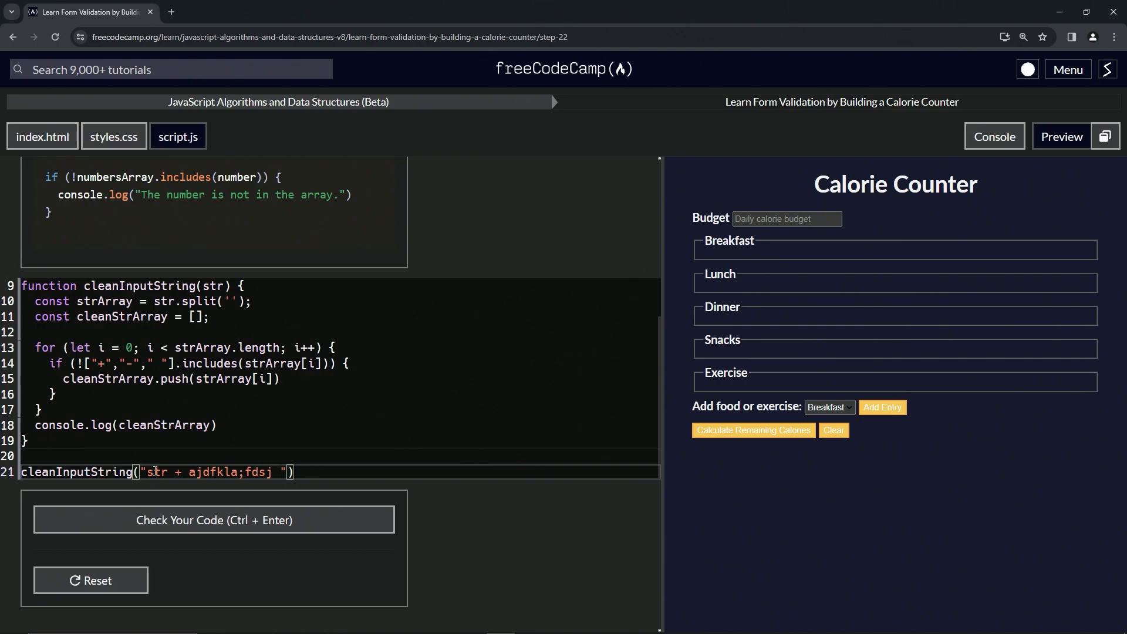
text(+-)
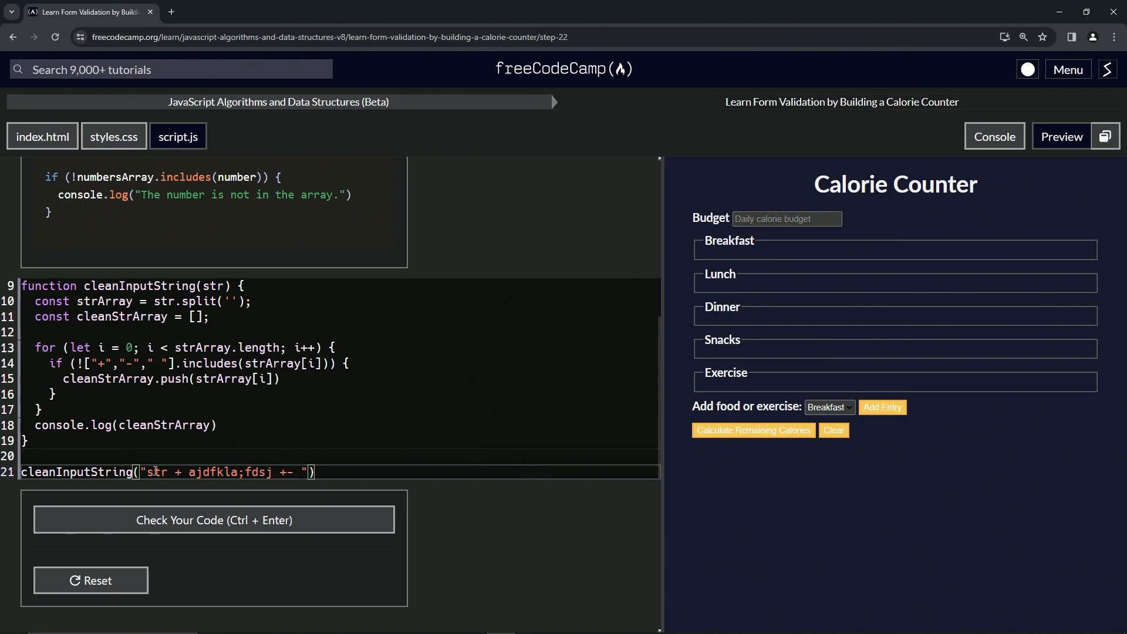
text(ajdfhkadfla)
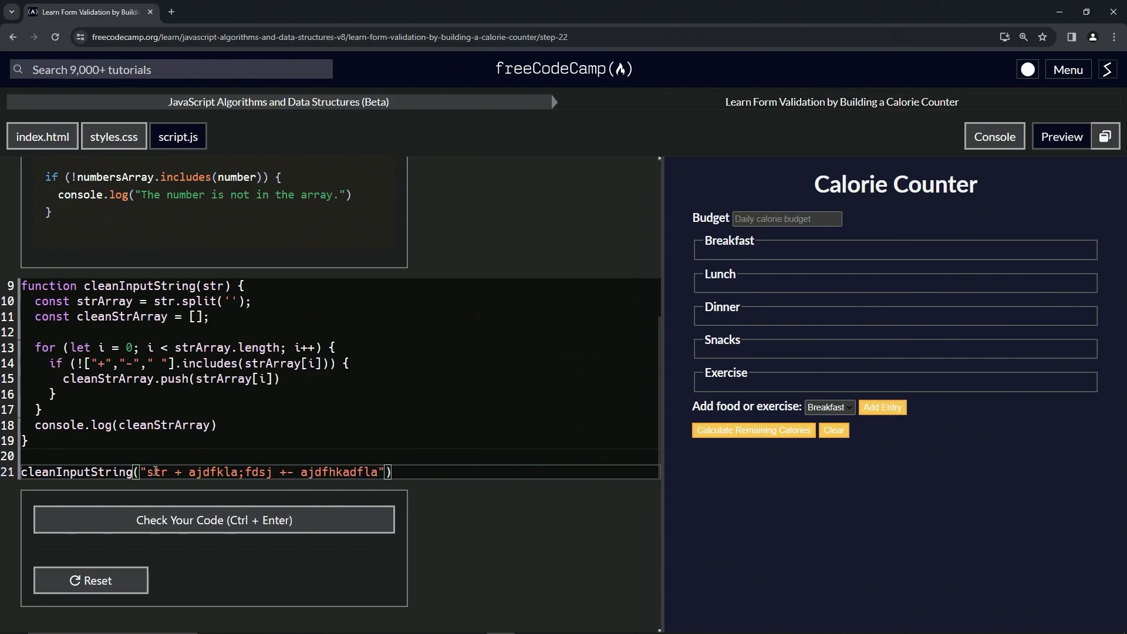
click(995, 137)
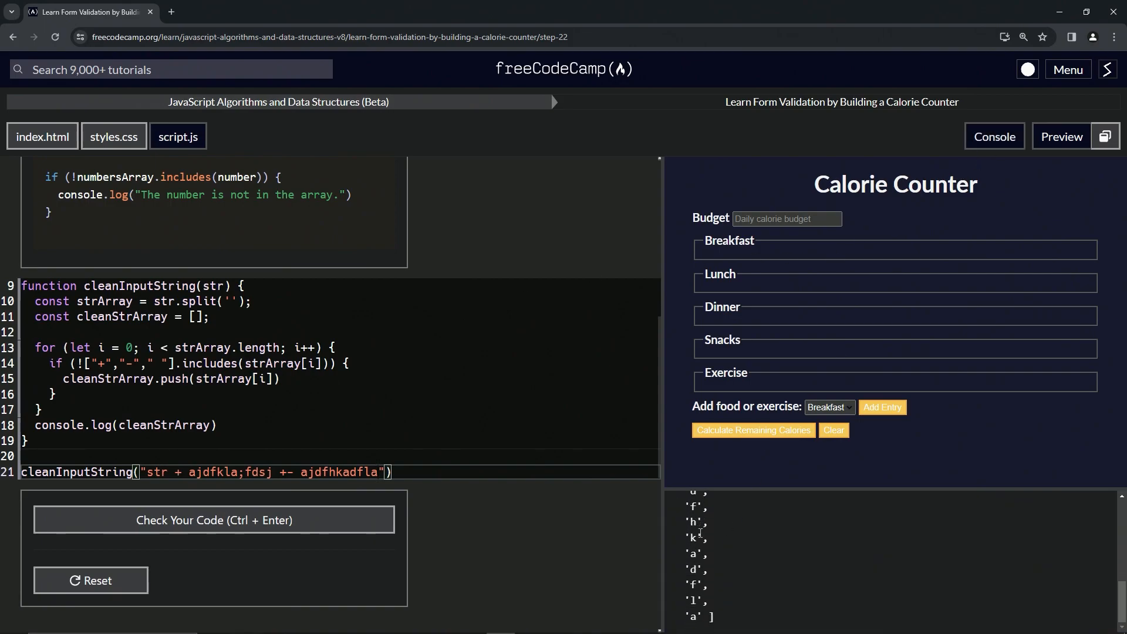
mouse_move(665, 542)
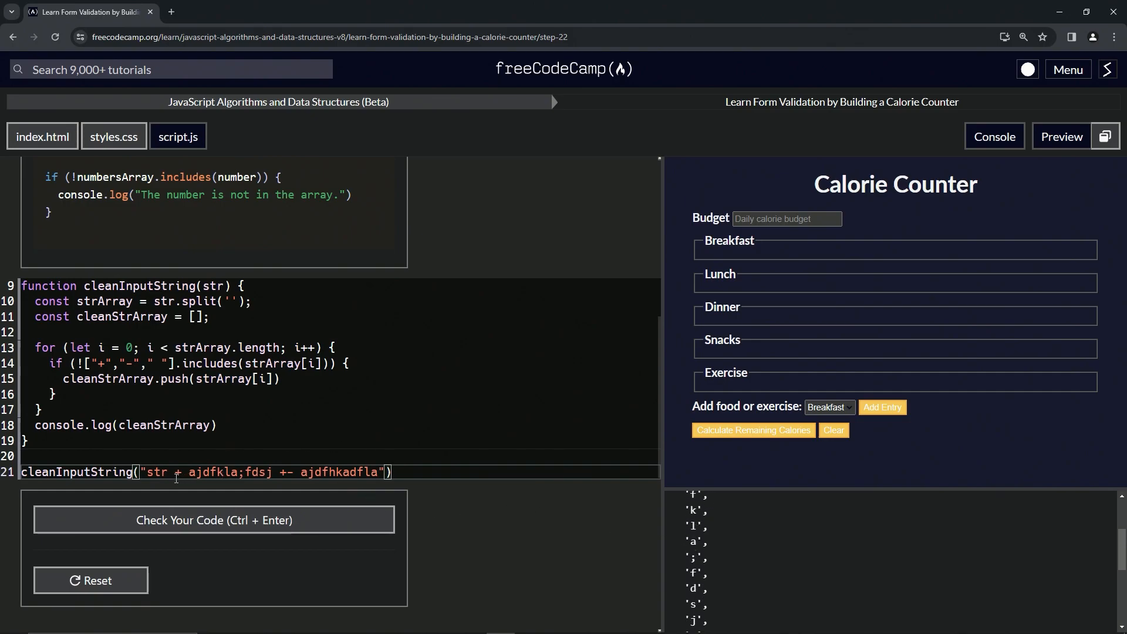
mouse_move(627, 553)
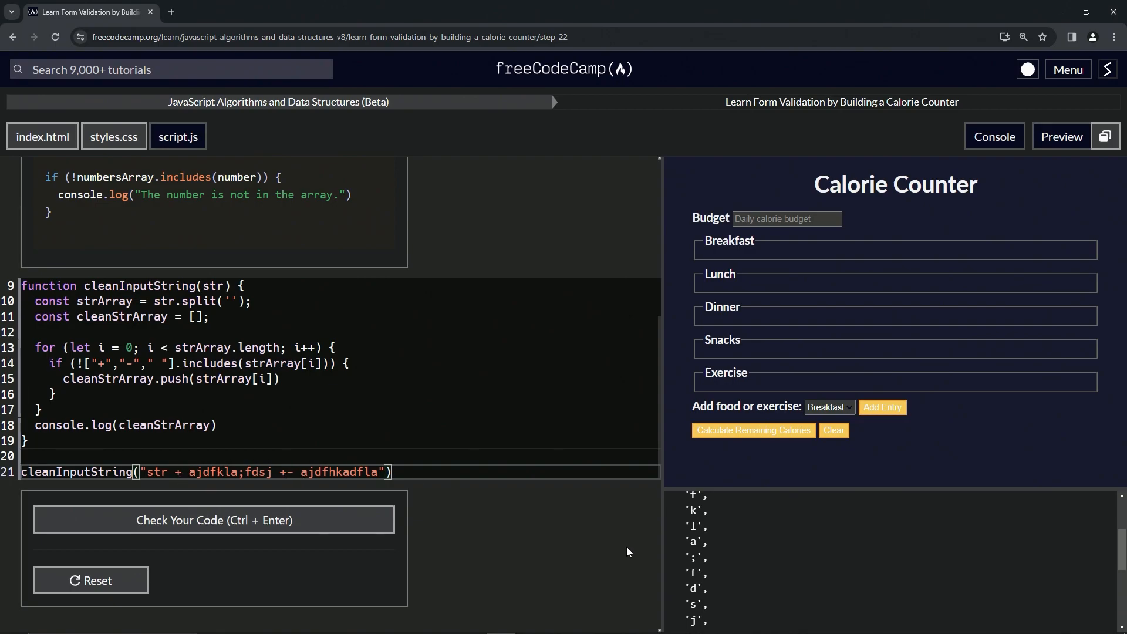
Inspect the logged character array and run the Step 22 tests with Check Your Code.
scroll(down, 3)
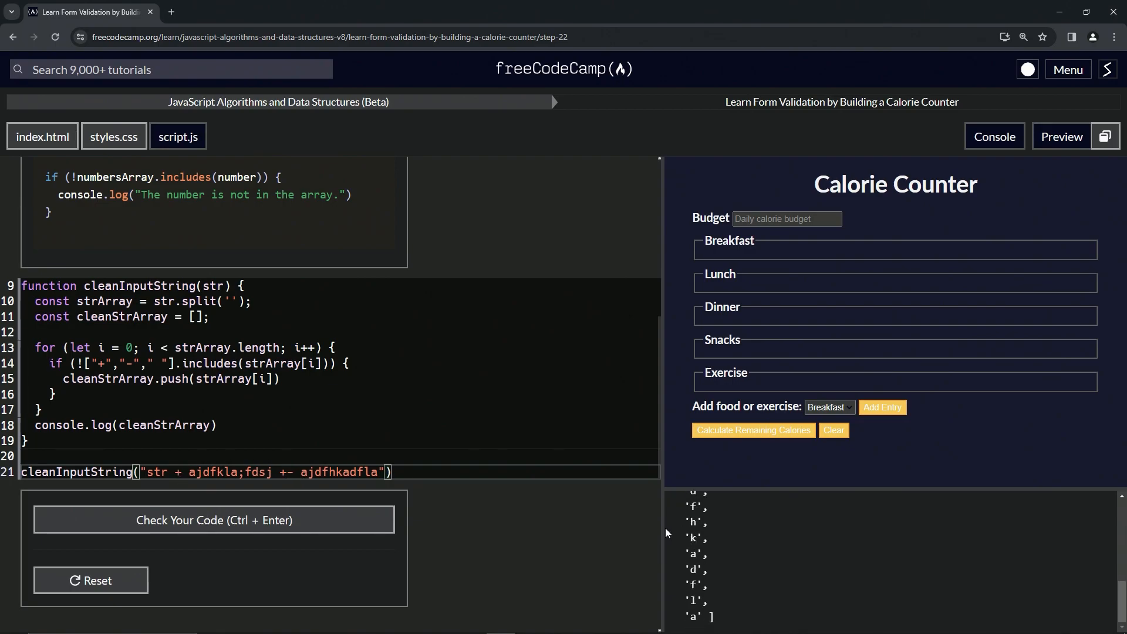
click(213, 519)
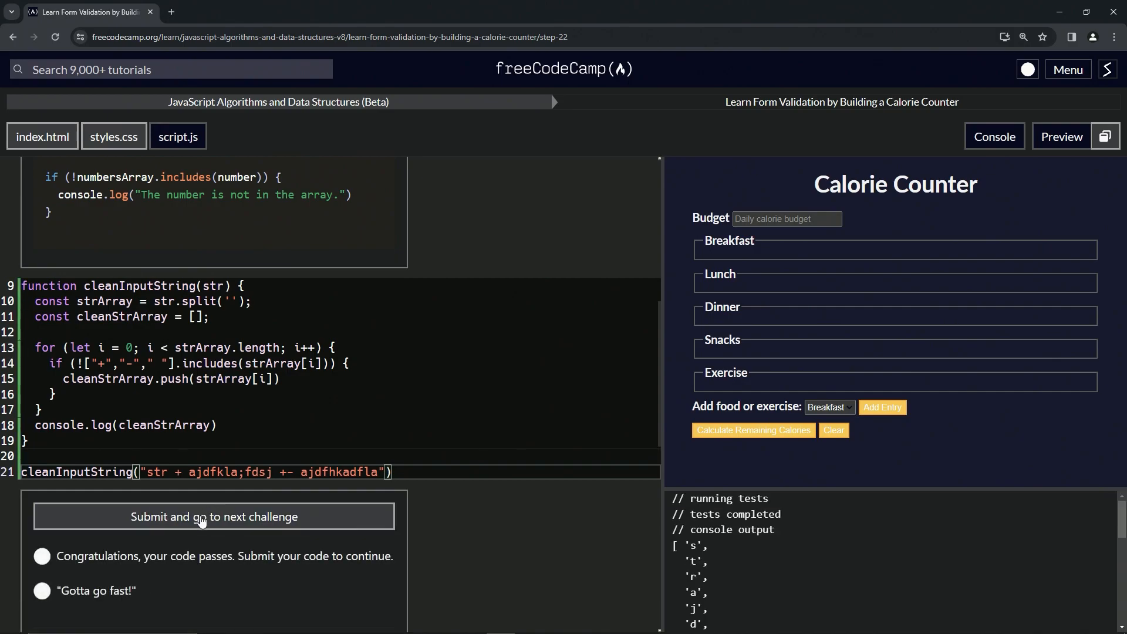
Submit the passing code and advance to Step 23 on regular expressions.
click(214, 516)
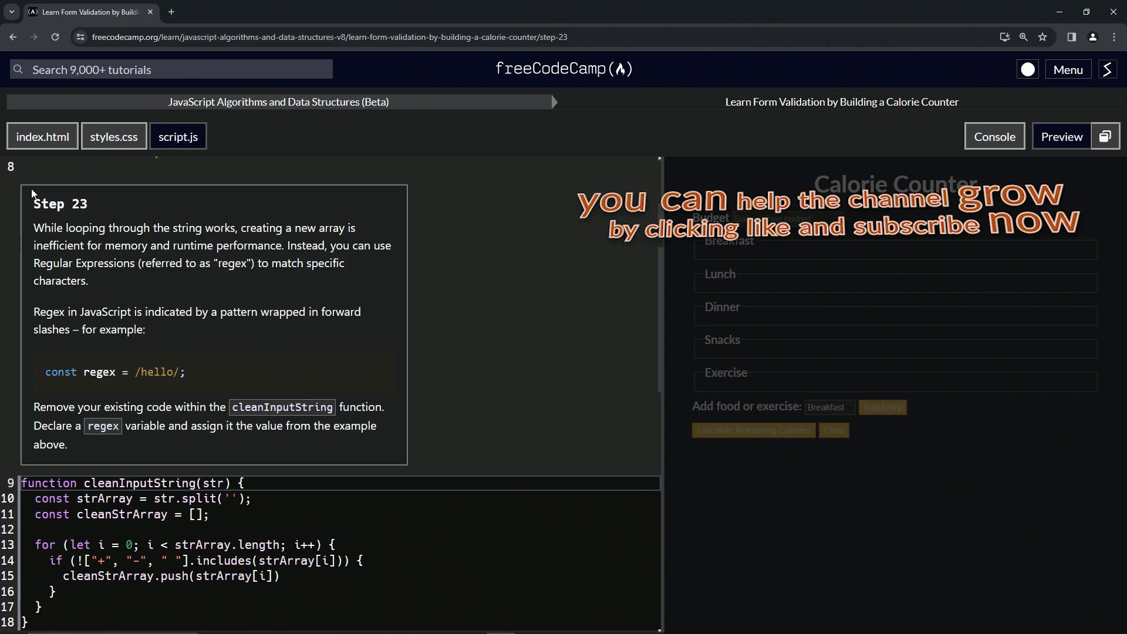
mouse_move(85, 221)
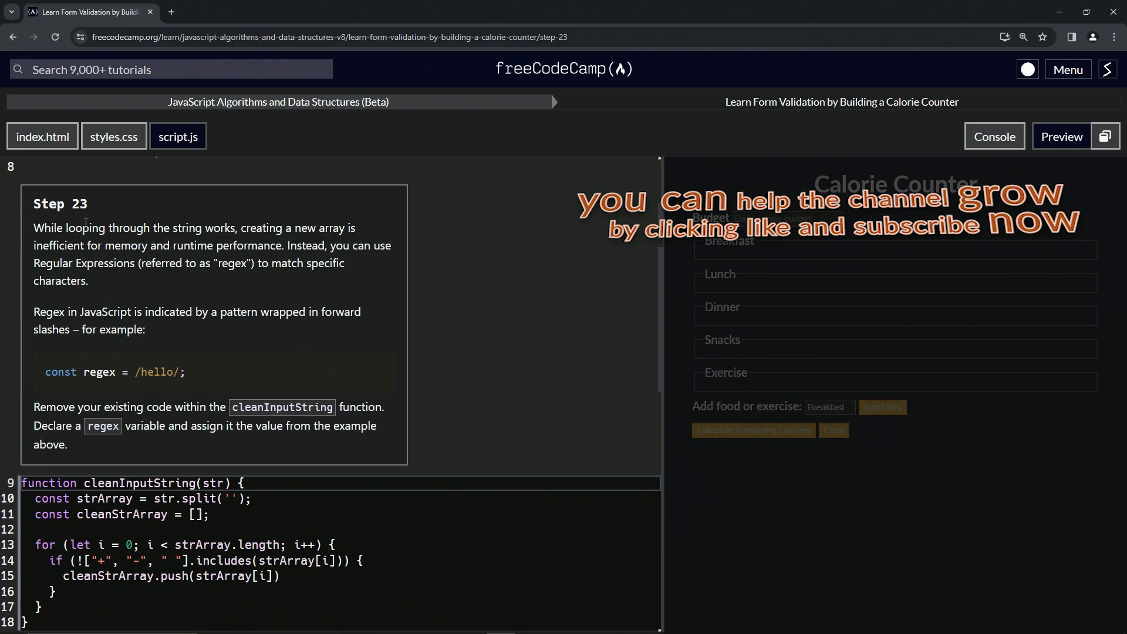